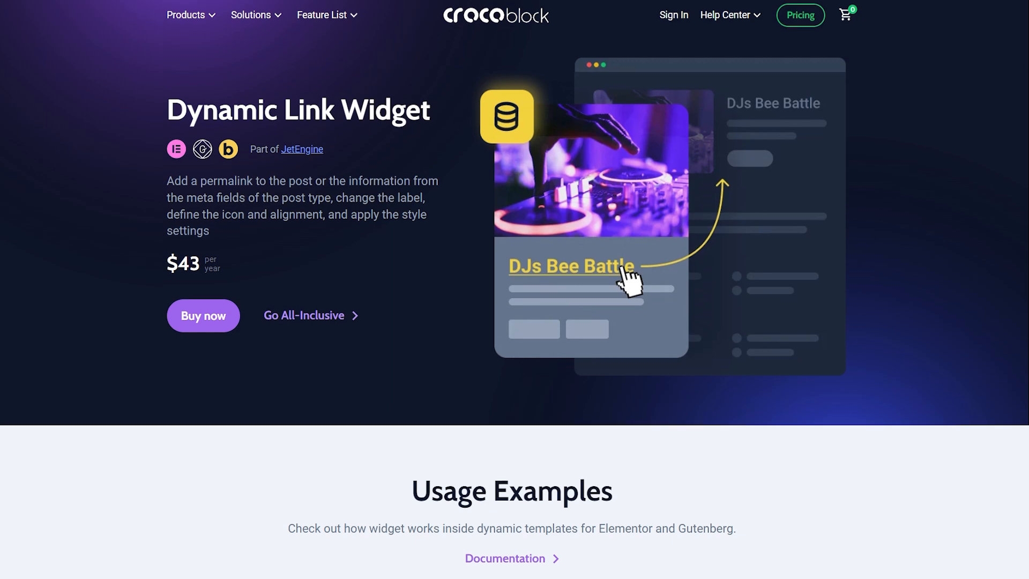
# - Scroll the Dynamic Link Widget page through its usage examples, then switch to the Elementor villa template
pyautogui.scroll(-3)
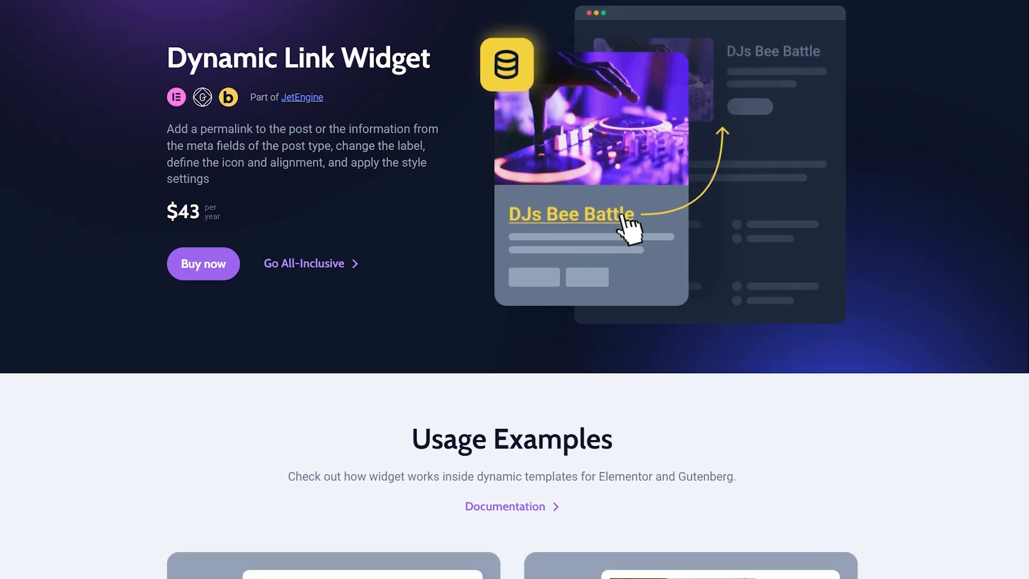
pyautogui.scroll(-3)
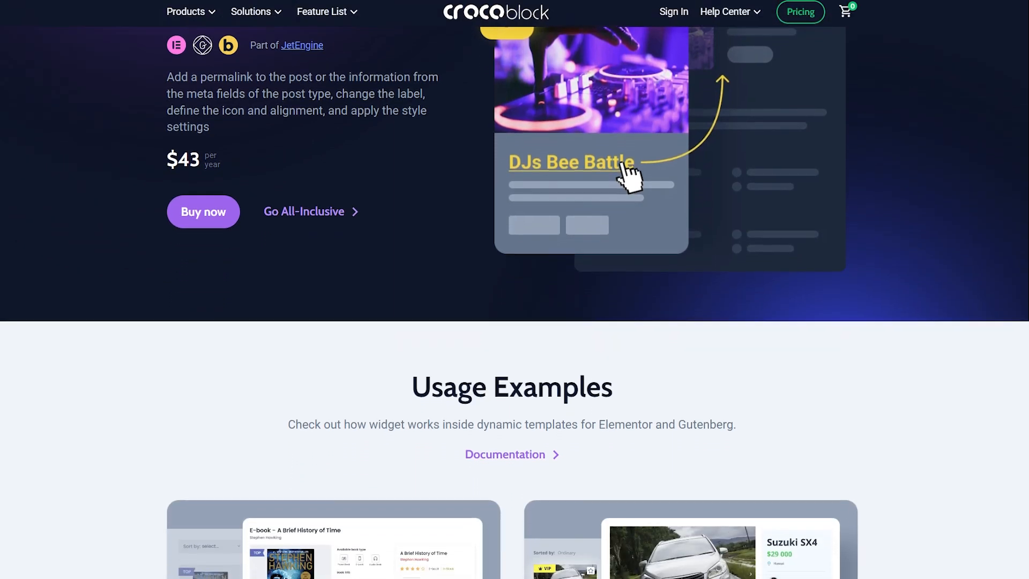
pyautogui.scroll(-3)
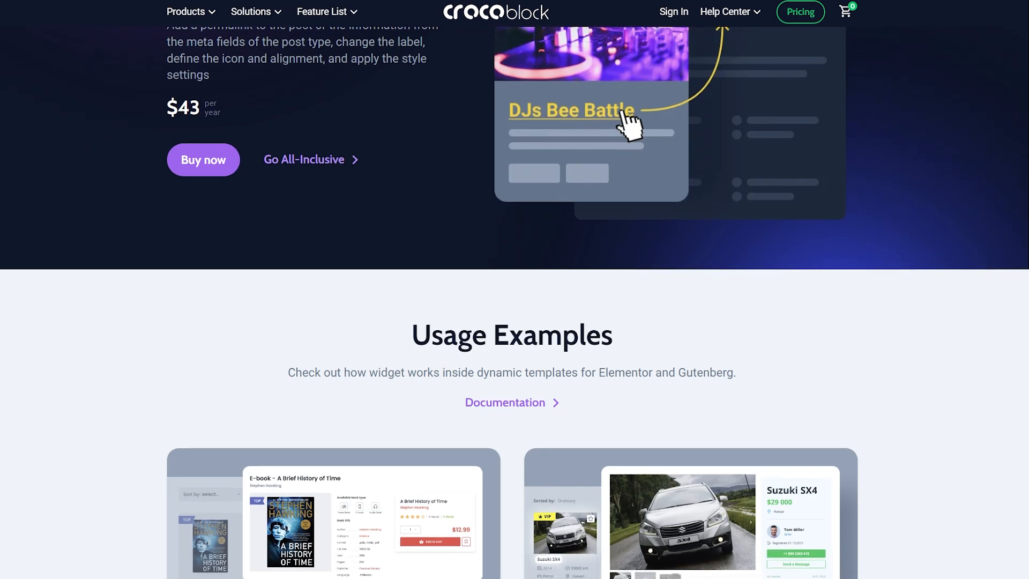
pyautogui.scroll(-3)
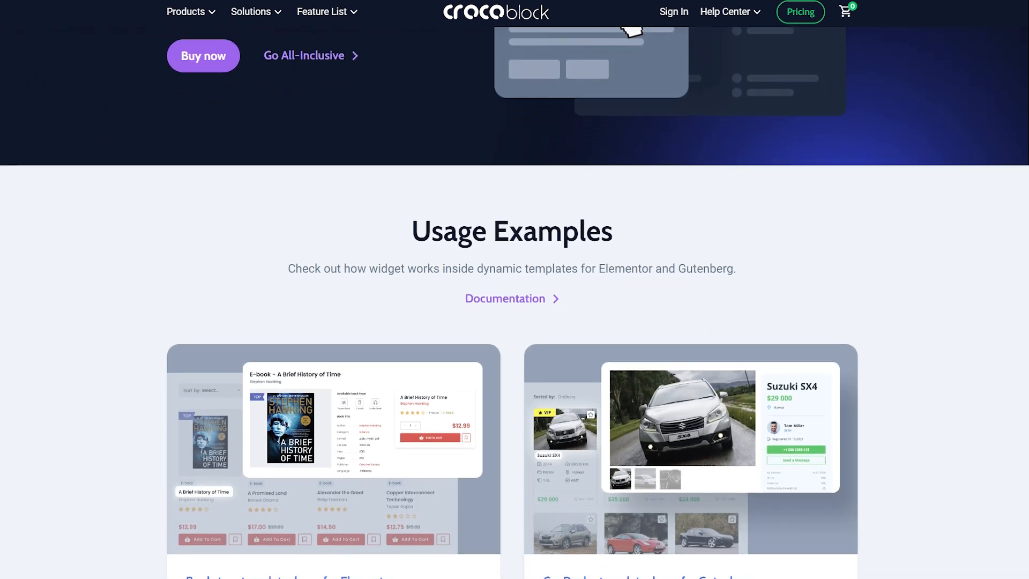
pyautogui.scroll(-3)
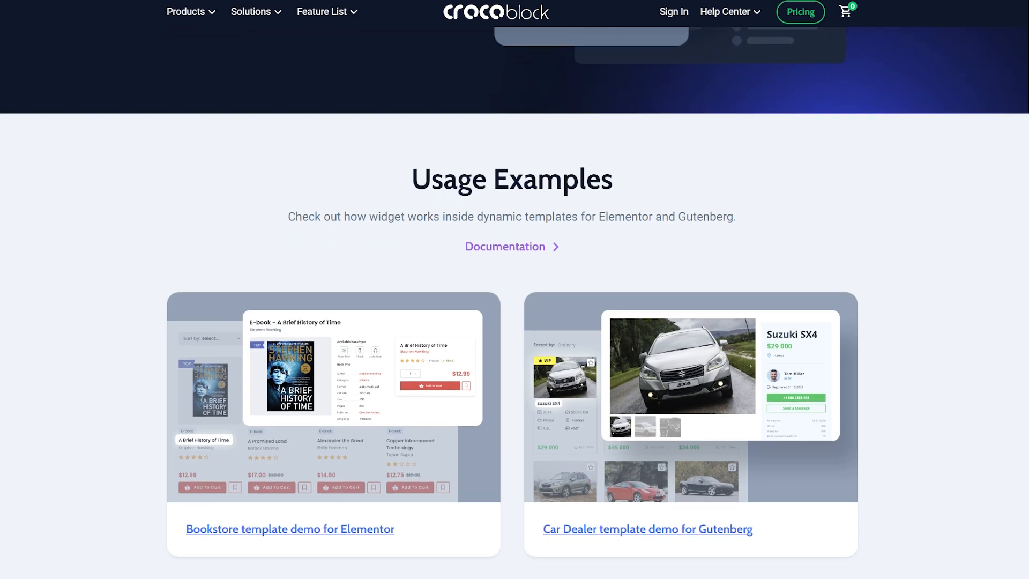
pyautogui.scroll(-3)
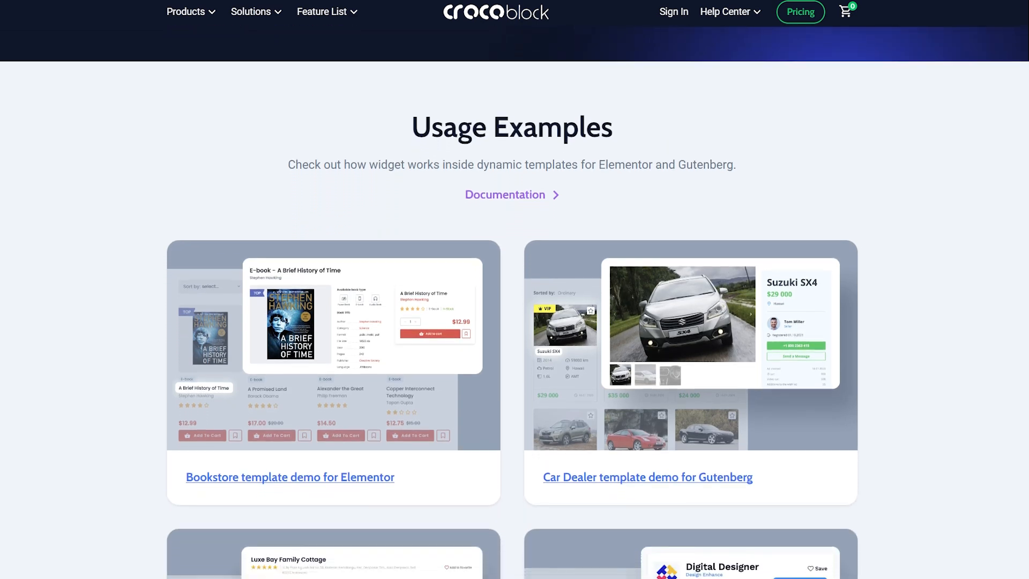
pyautogui.scroll(-3)
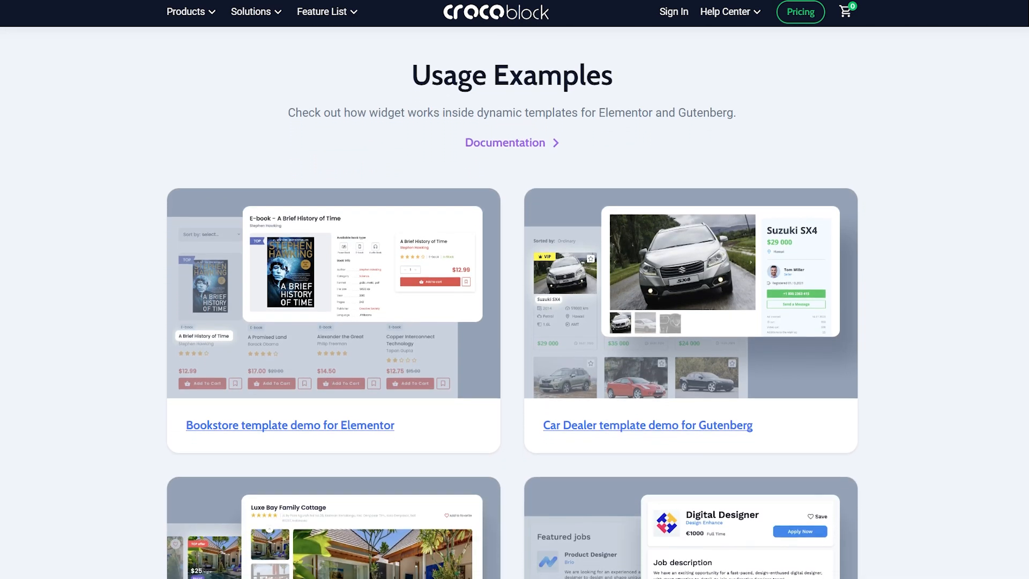
pyautogui.scroll(-3)
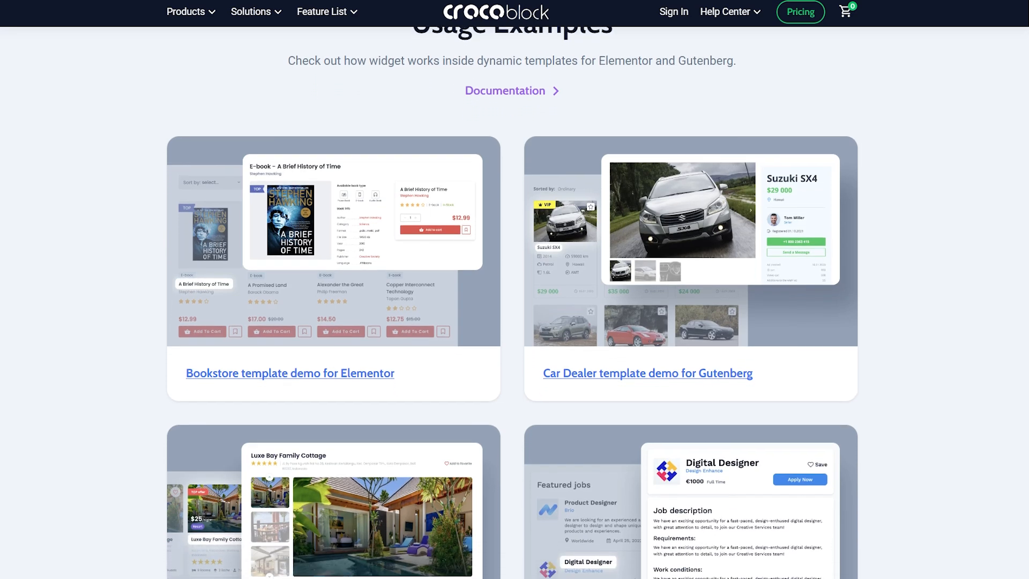
pyautogui.scroll(-3)
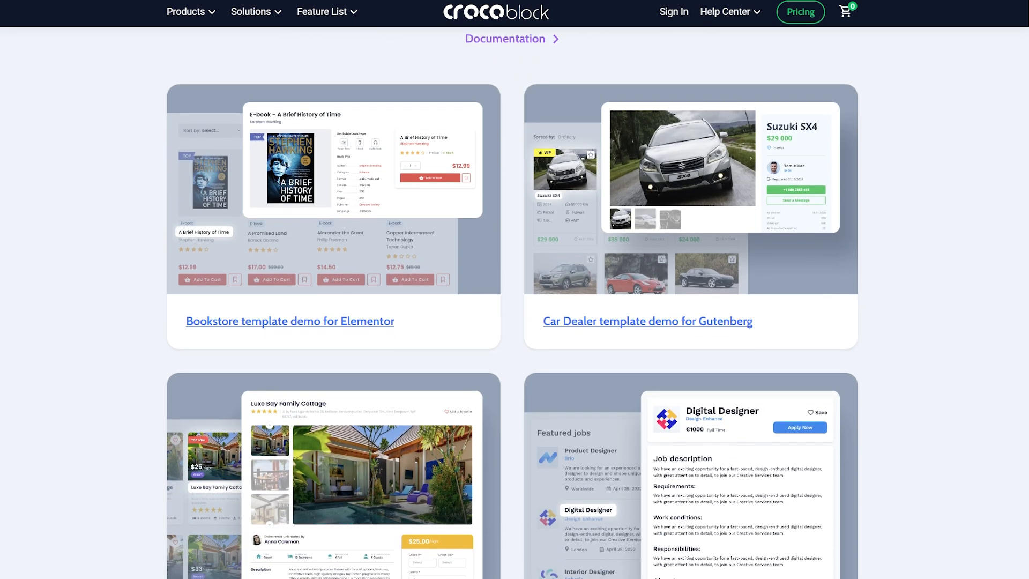
pyautogui.scroll(-3)
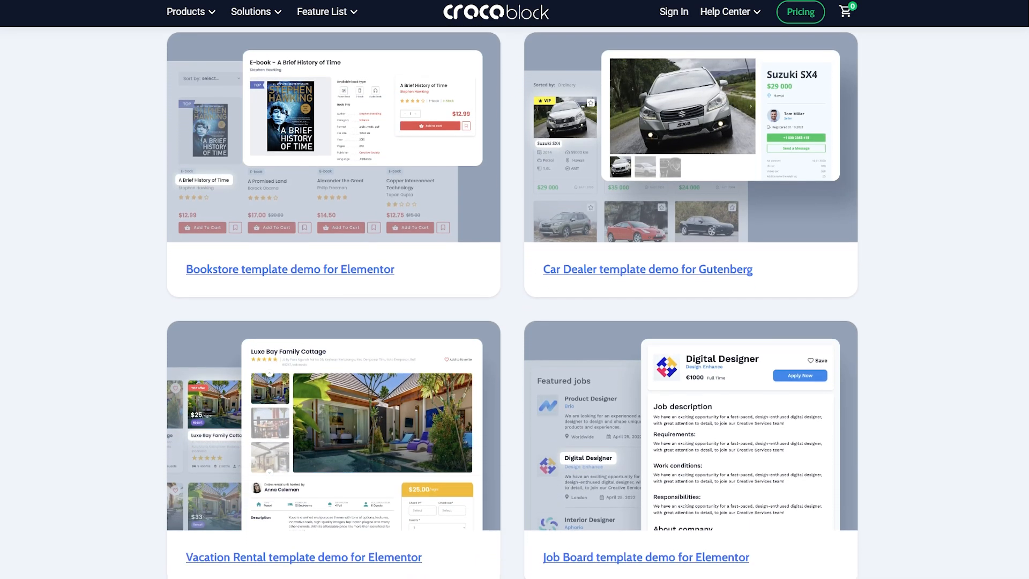
pyautogui.scroll(-3)
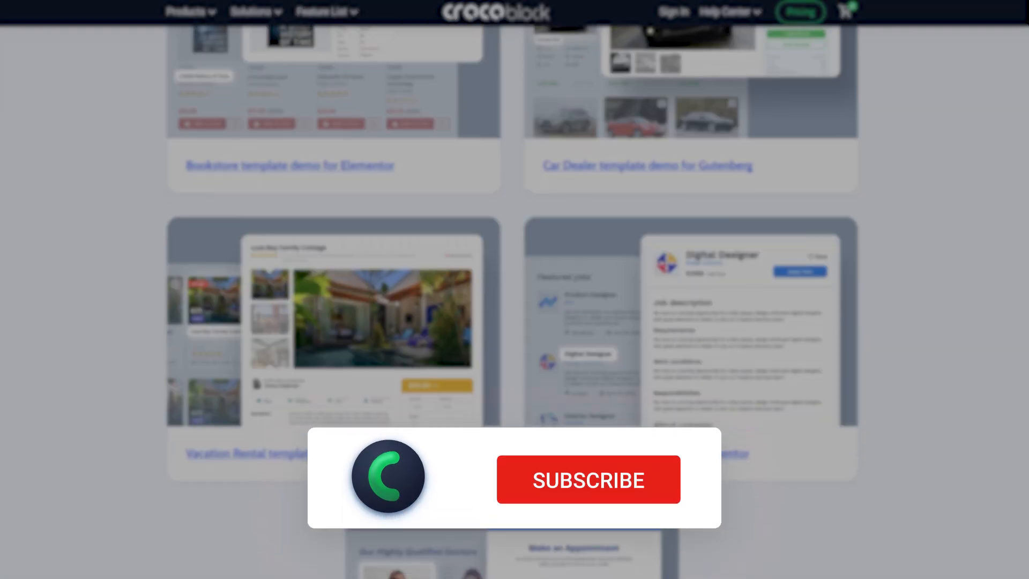
pyautogui.click(588, 478)
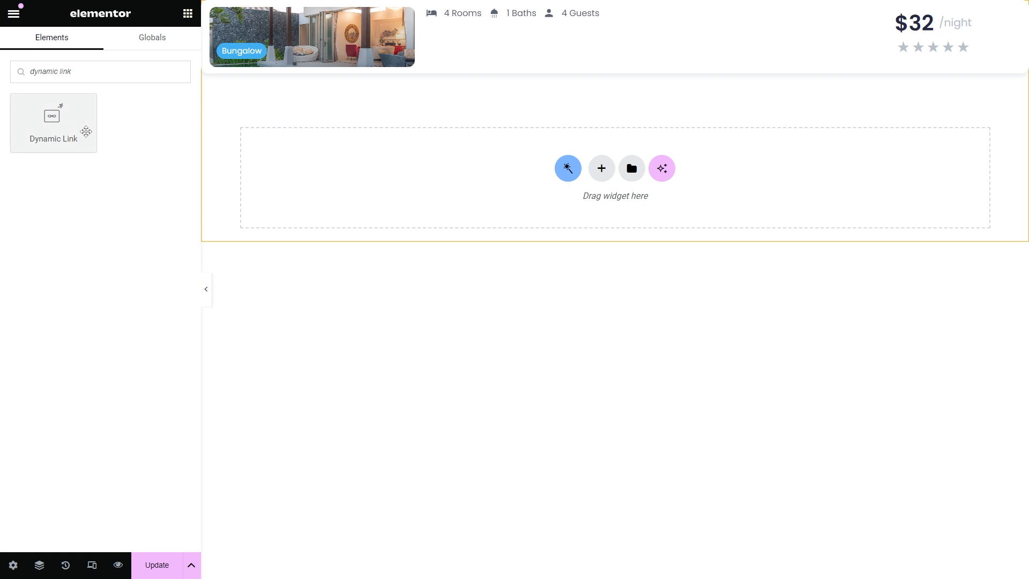
# - Place a Dynamic Link widget in the villa listing card and select it
pyautogui.moveTo(53, 123); pyautogui.dragTo(525, 16)
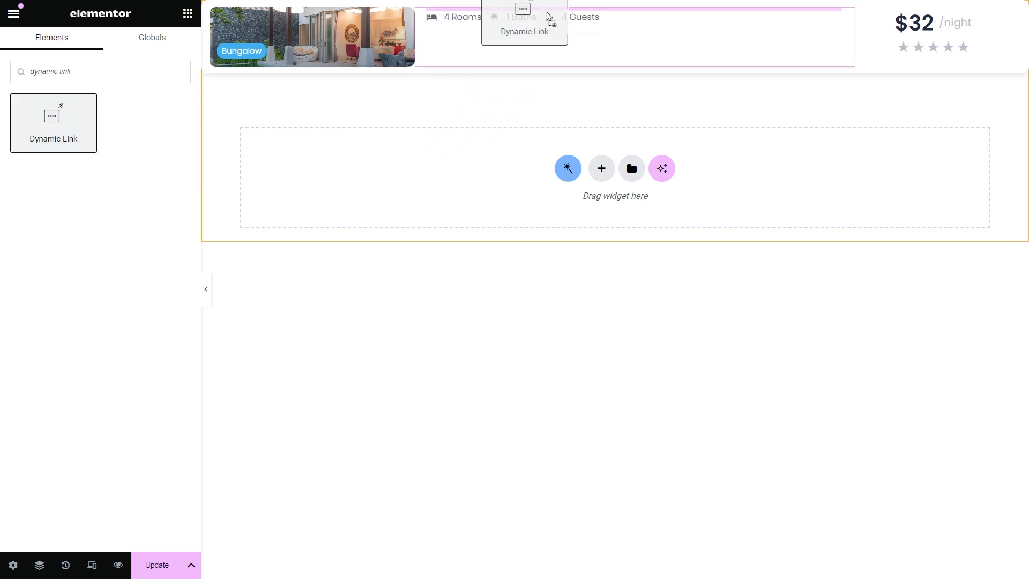
pyautogui.click(524, 16)
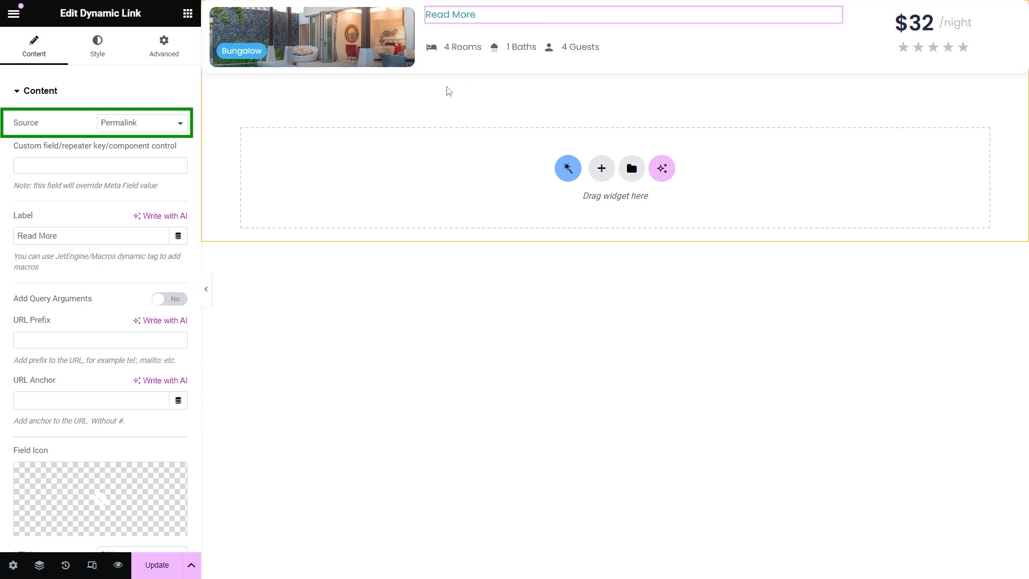
pyautogui.moveTo(96, 94)
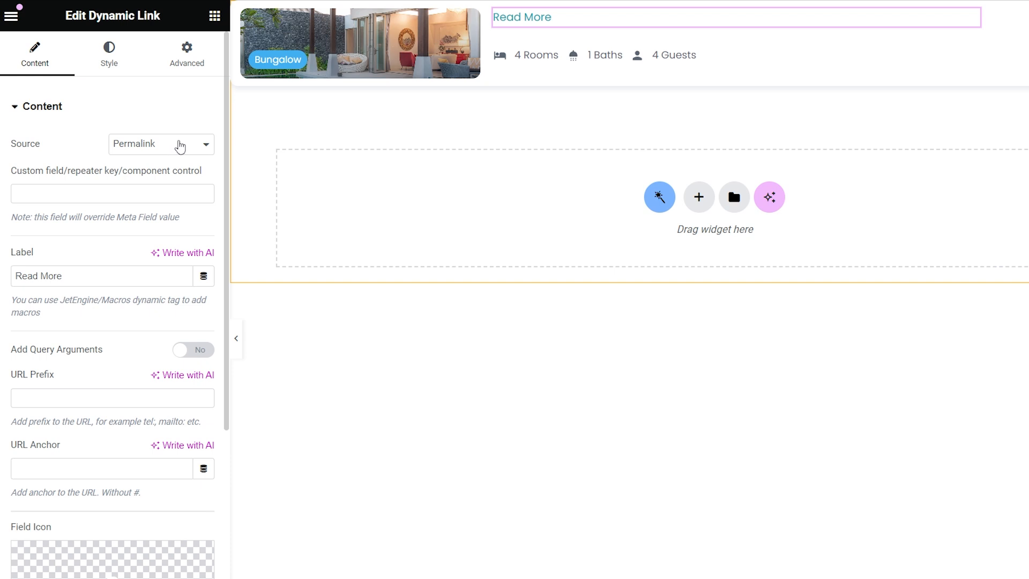
# - Check the link Source options, then clear the Read More label so the villa name shows
pyautogui.click(161, 144)
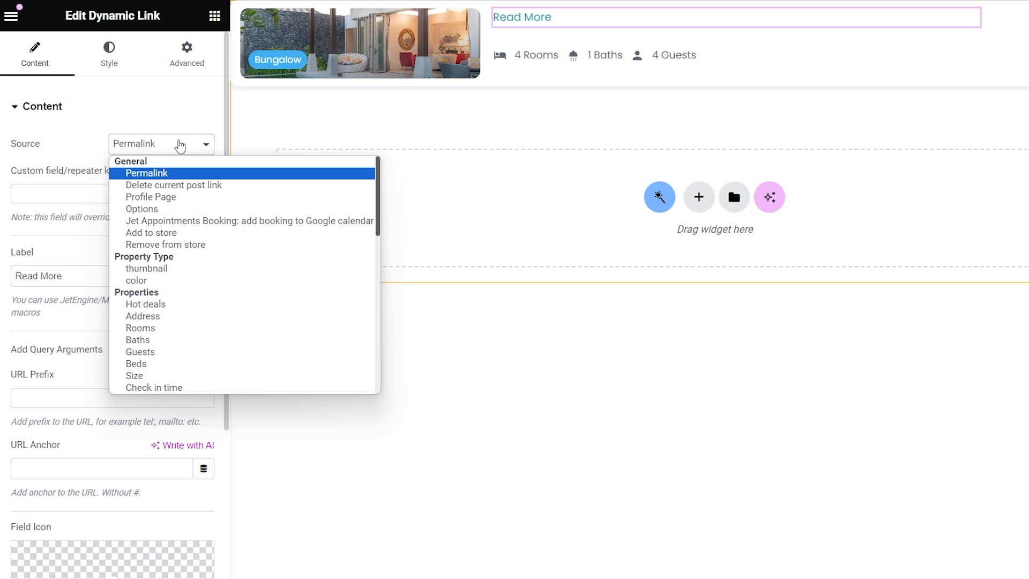
pyautogui.click(145, 174)
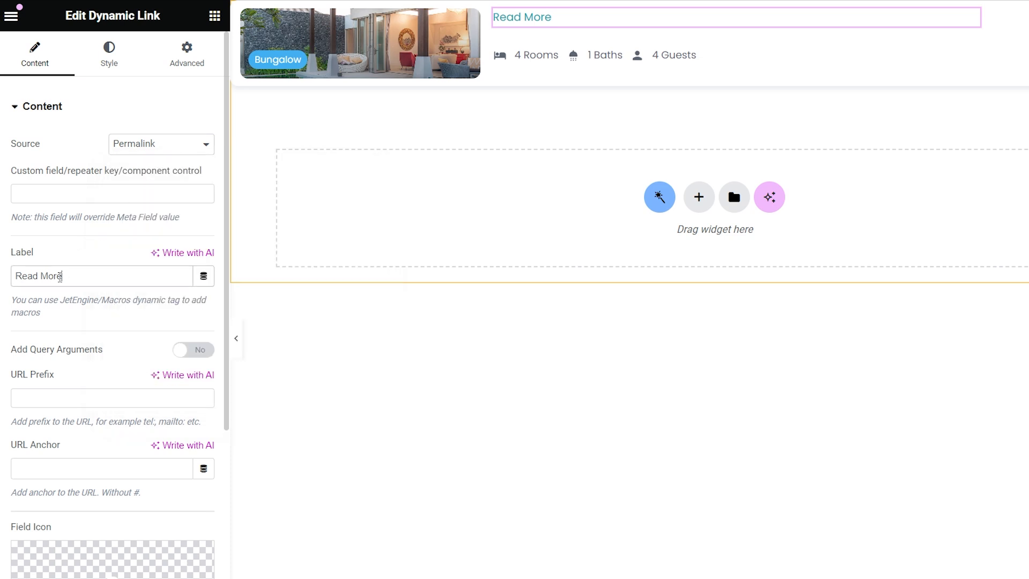
pyautogui.write('%title')
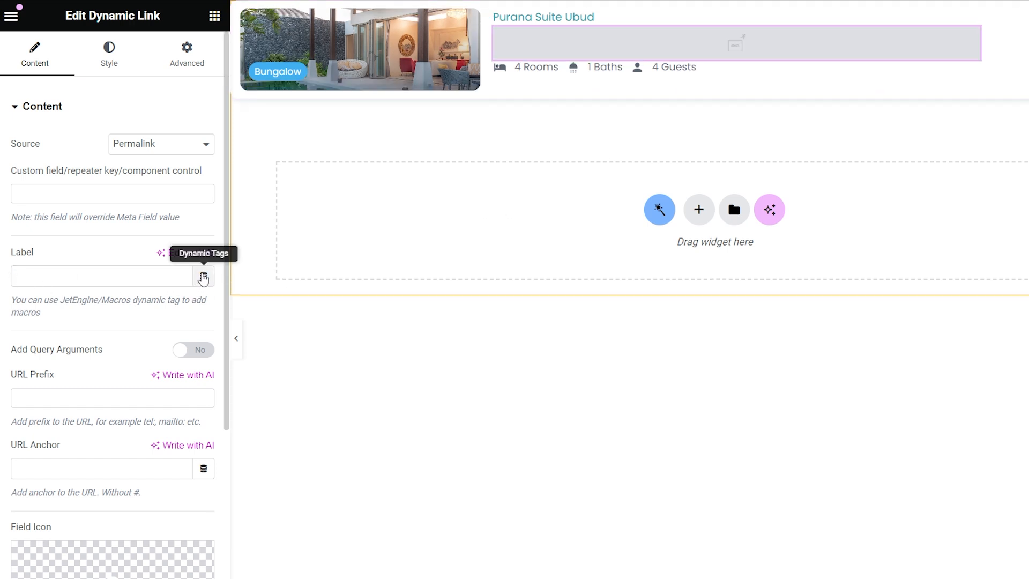
# - Set the label to a Custom Field dynamic tag using the villa description field
pyautogui.click(204, 277)
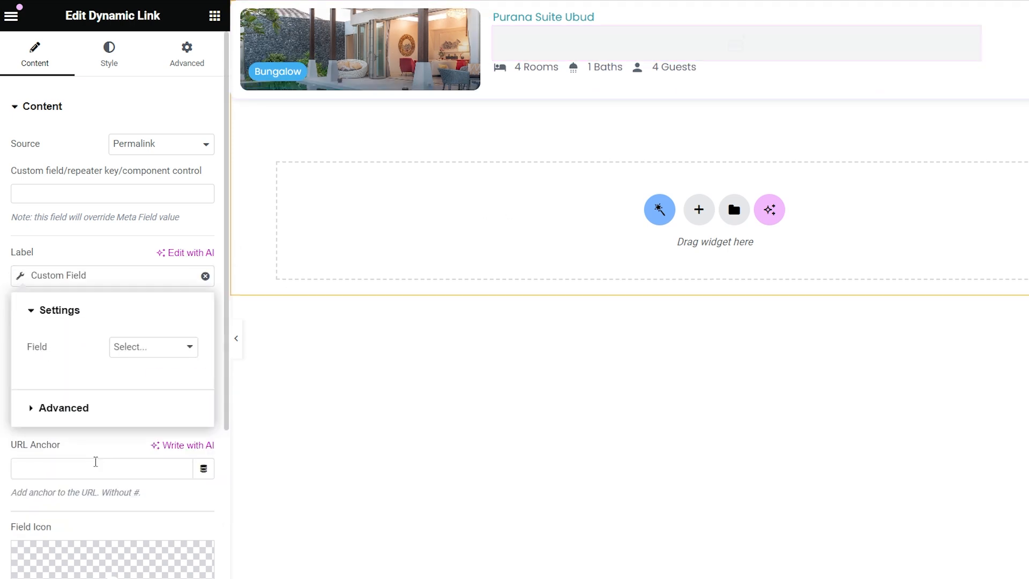
pyautogui.click(153, 347)
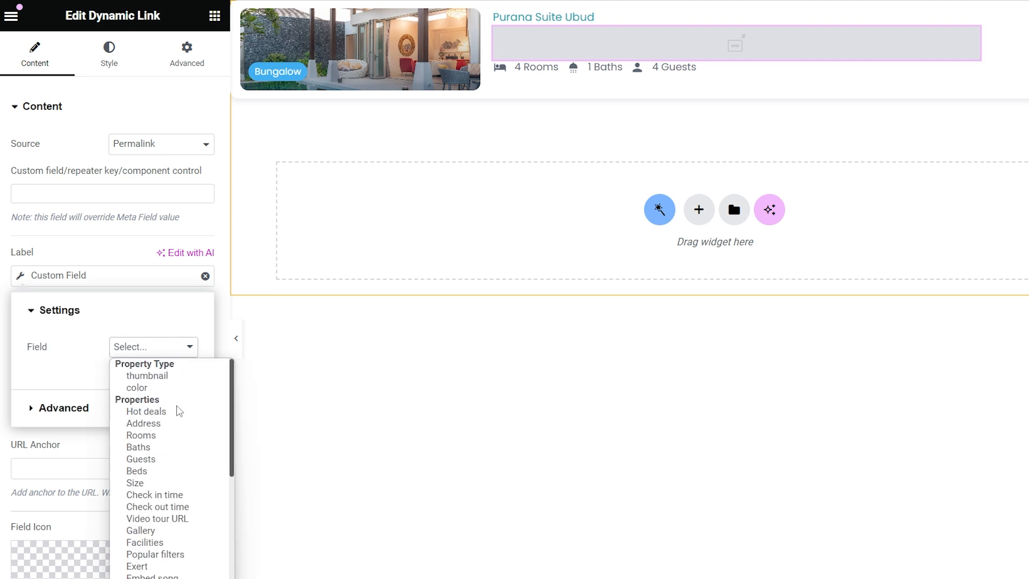
pyautogui.click(137, 566)
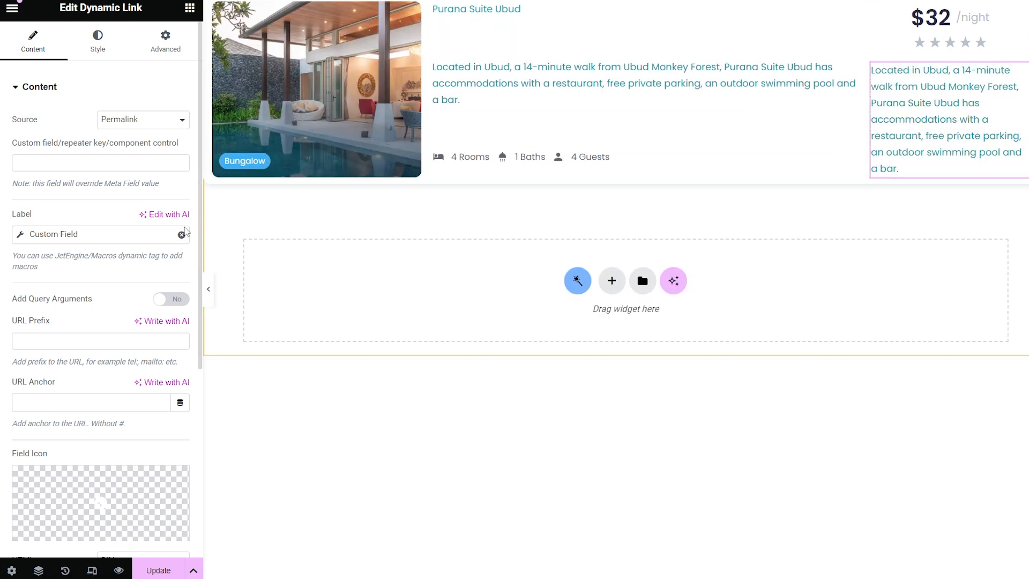
# - Replace the dynamic label with the plain text 'Visit villa'
pyautogui.write('Visit')
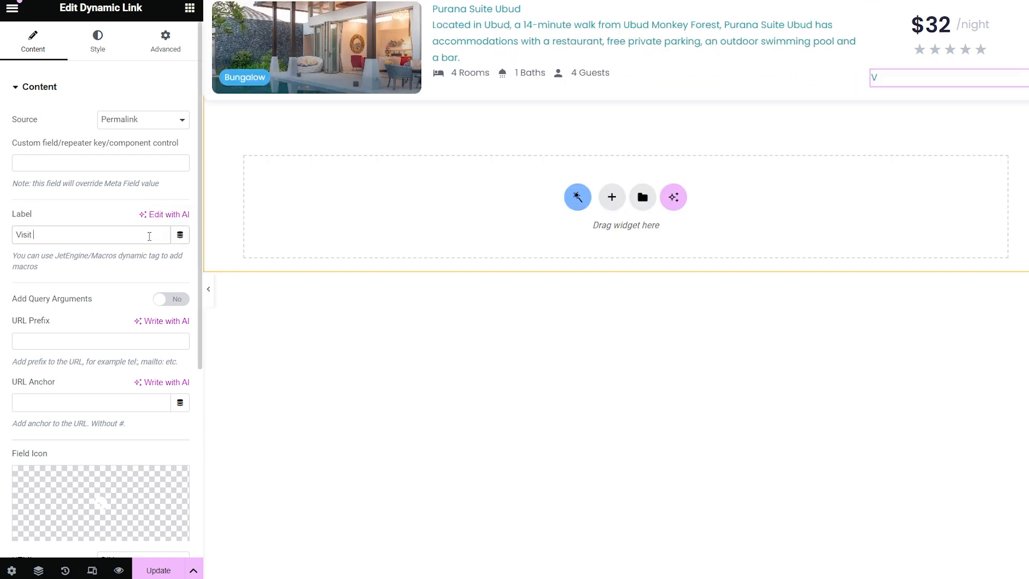
pyautogui.write('villa')
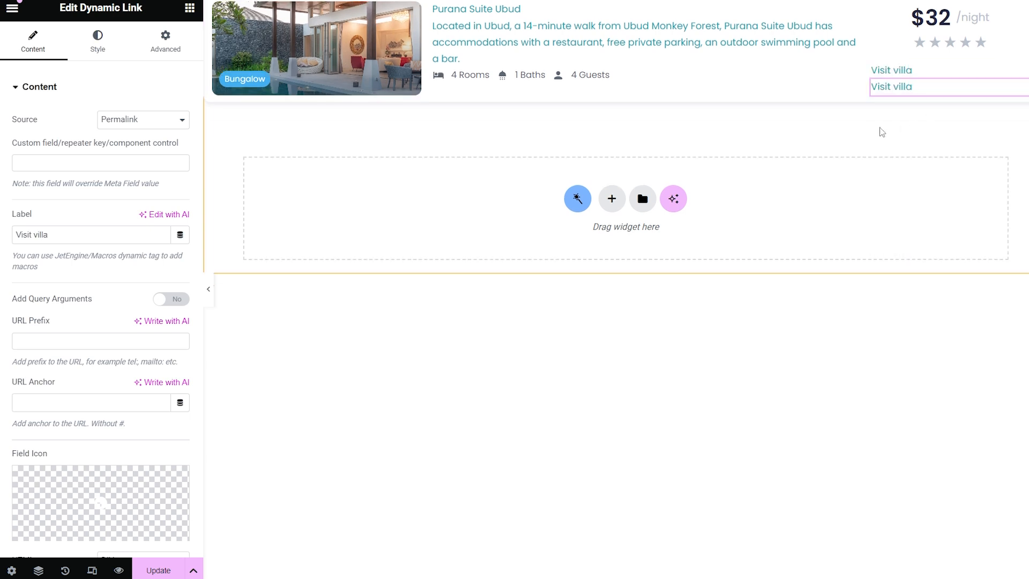
pyautogui.click(142, 120)
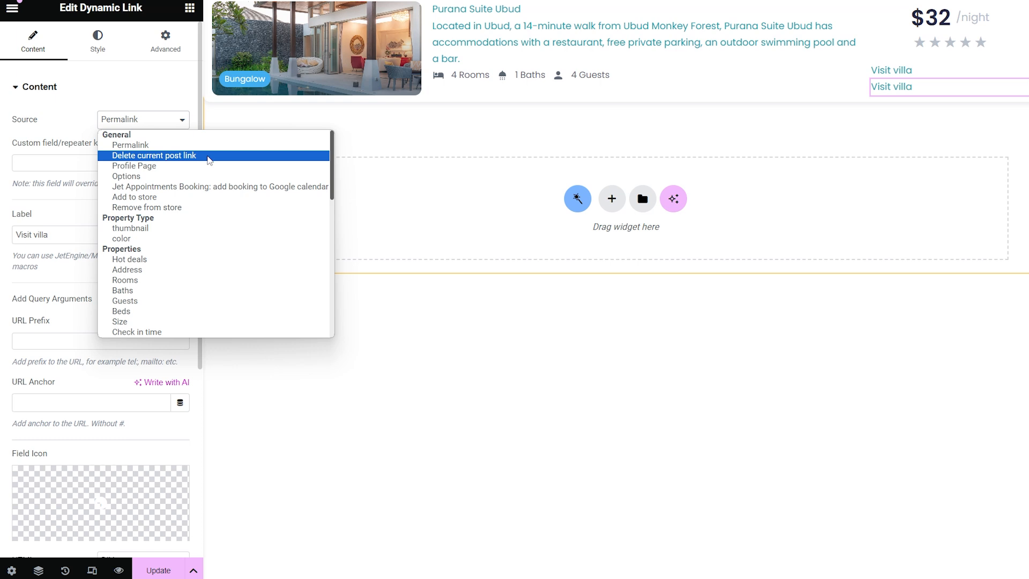
# - Set Source to 'Delete current post link' with the 'Are you sure you want to delete this post?' confirmation
pyautogui.click(154, 156)
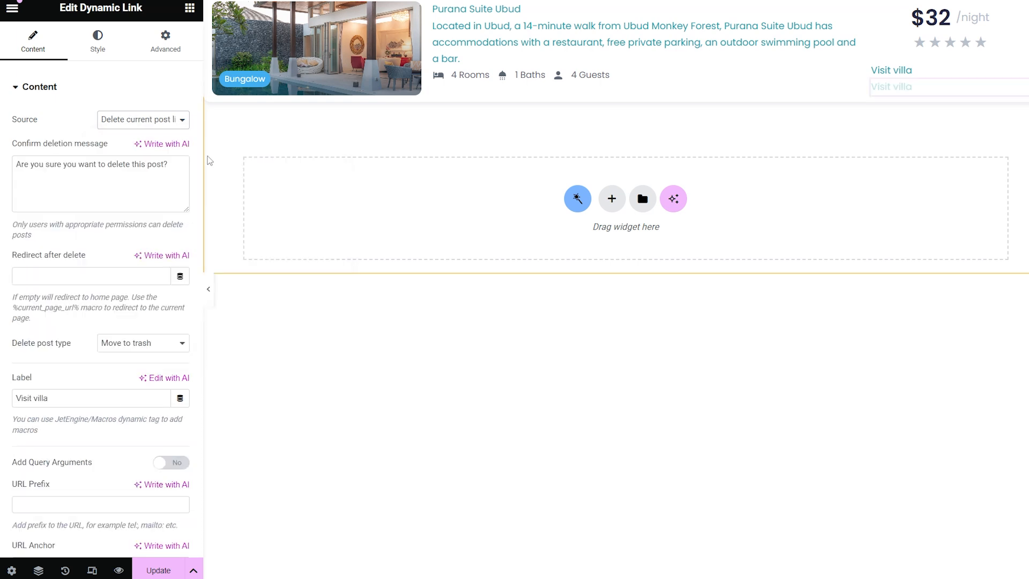
pyautogui.click(945, 86)
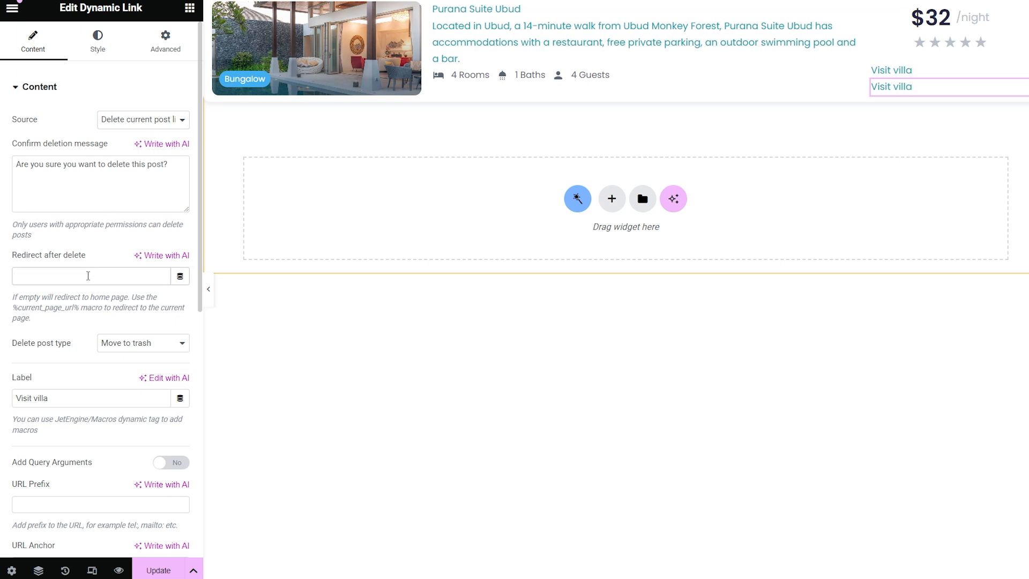
# - Enter %current_page_url% as the redirect after delete
pyautogui.write('%curren')
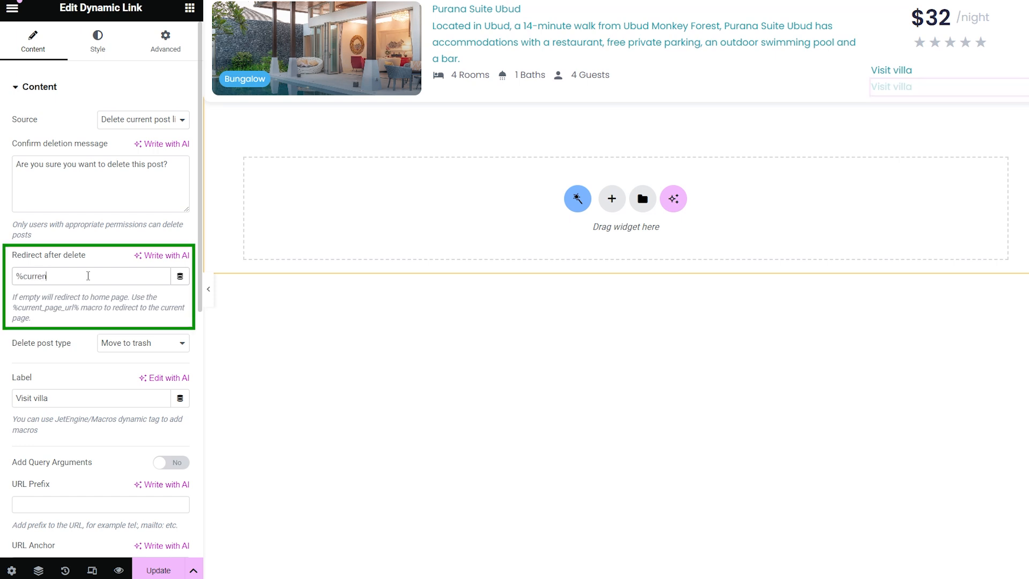
pyautogui.write('current_page_url%')
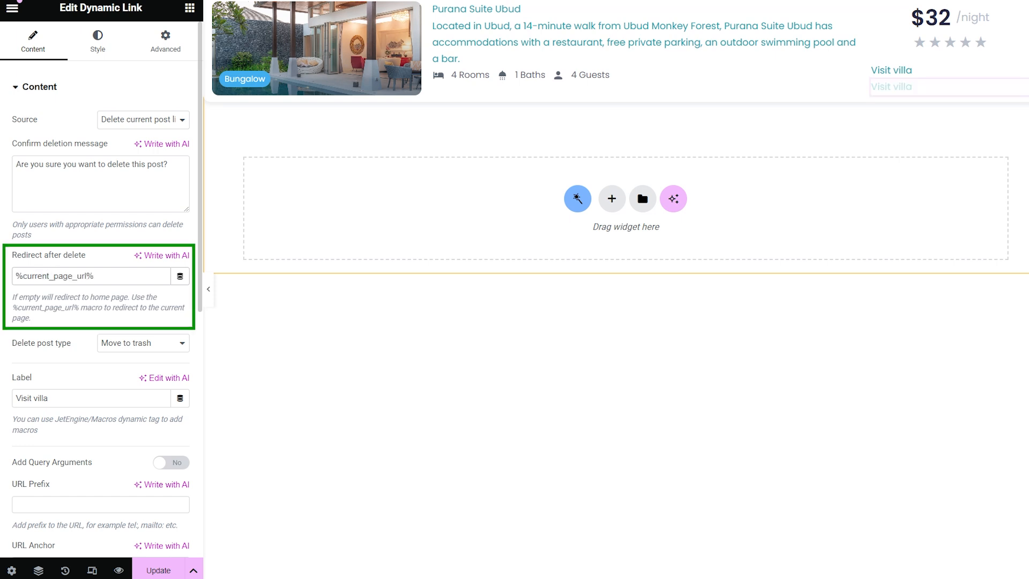
pyautogui.click(945, 86)
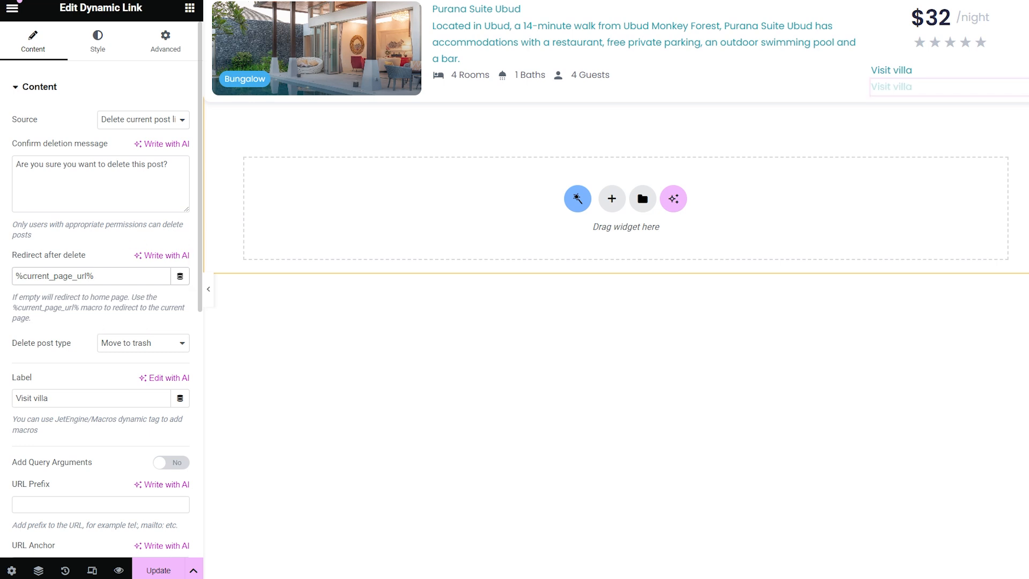
pyautogui.click(948, 86)
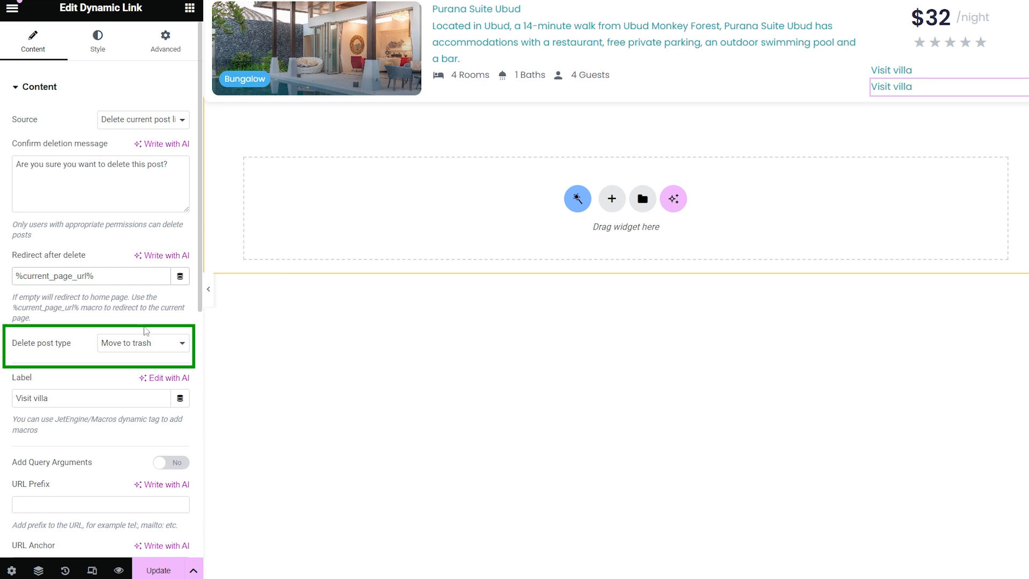
# - Keep Delete post type on 'Move to trash' and relabel the link 'Remove'
pyautogui.click(143, 343)
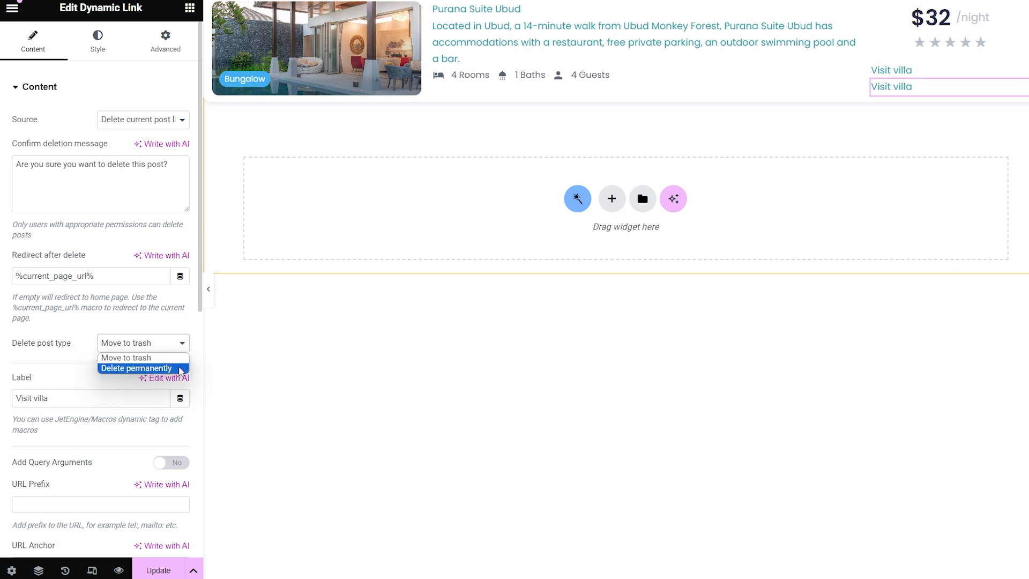
pyautogui.moveTo(129, 358)
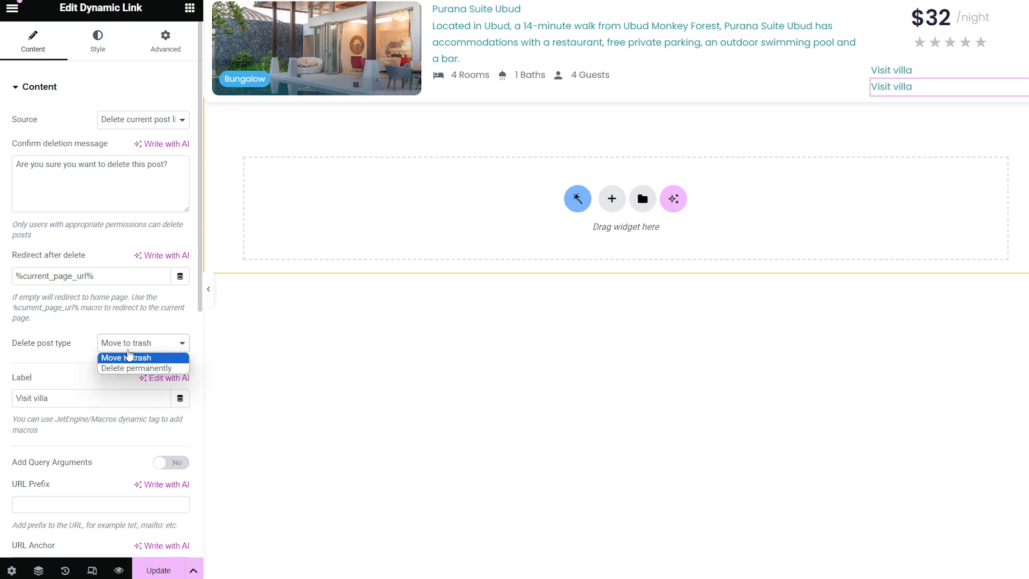
pyautogui.click(126, 358)
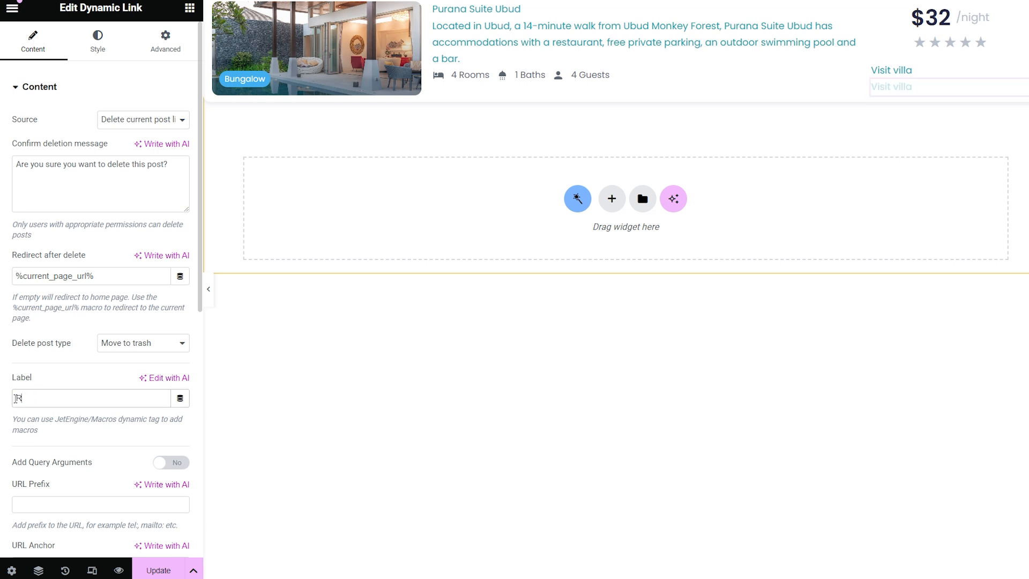
pyautogui.write('Remove')
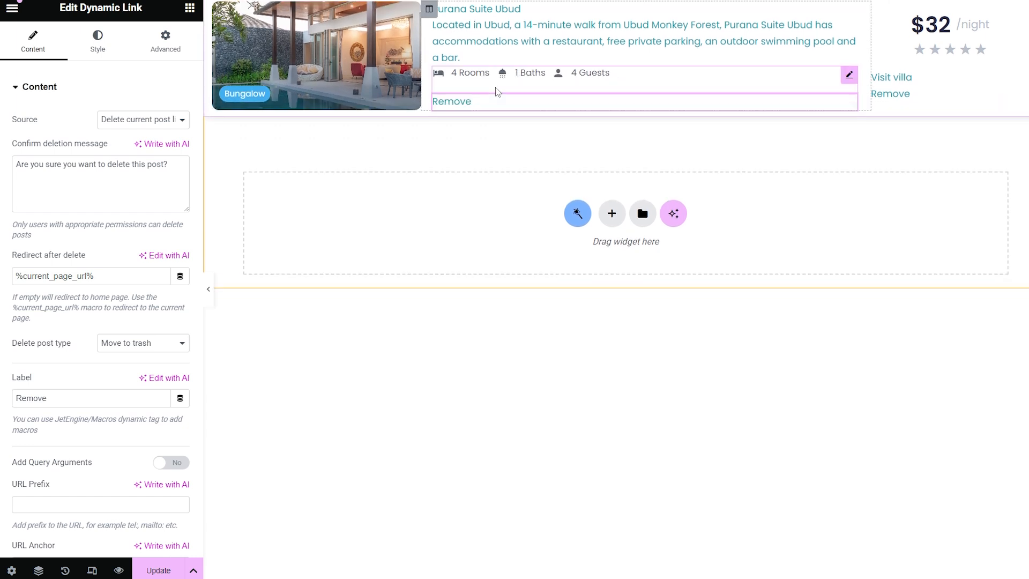
pyautogui.click(141, 119)
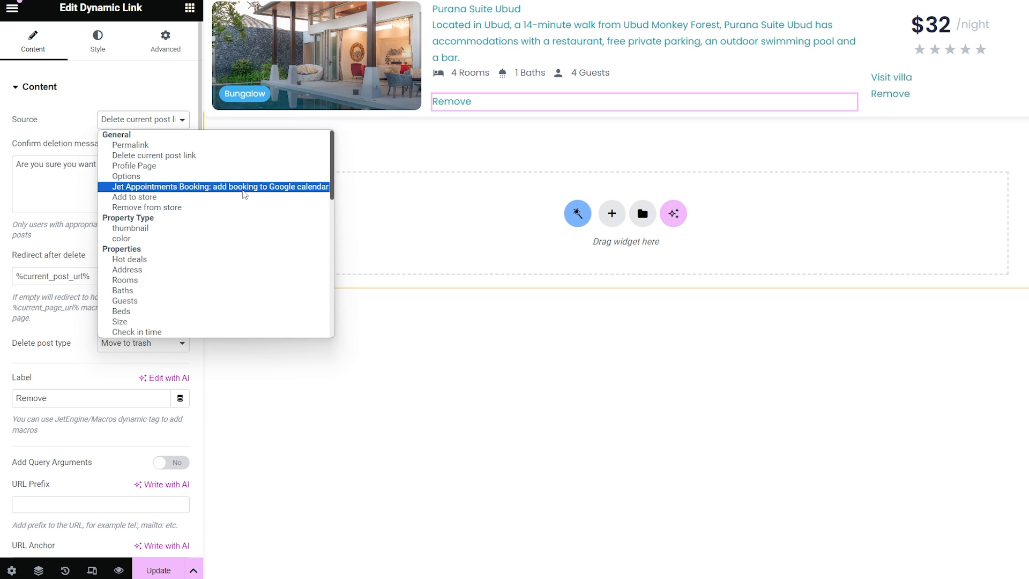
# - Set Source to Jet Appointments 'add booking to Google calendar', labelled 'Add to Google Calendar'
pyautogui.click(220, 187)
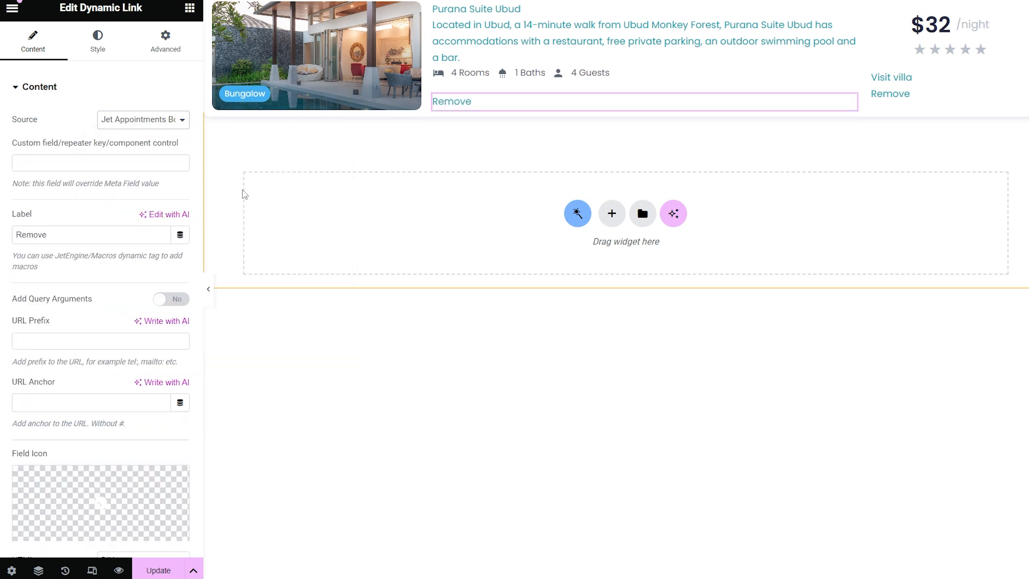
pyautogui.doubleClick(31, 235)
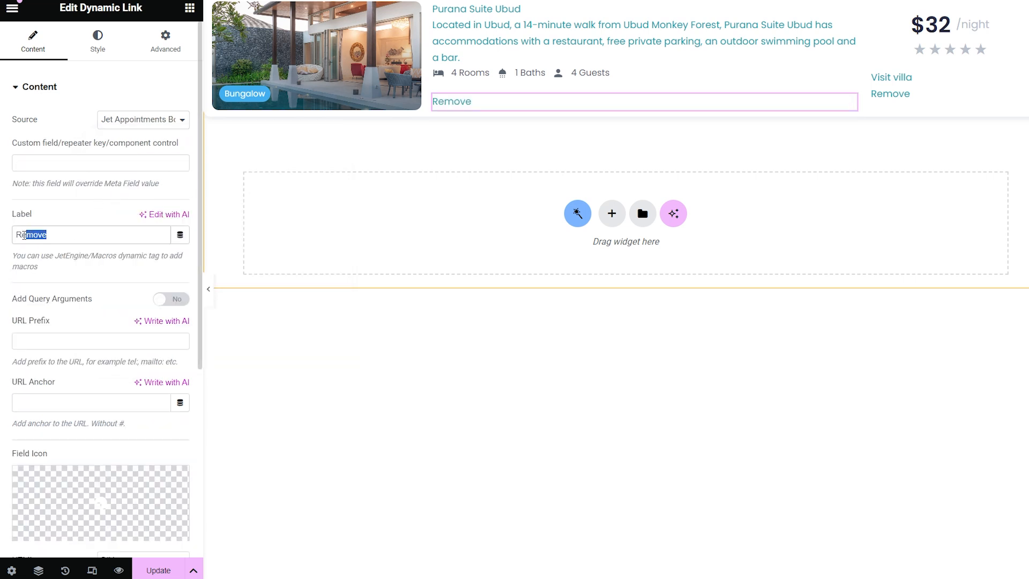
pyautogui.write('Add to Google Calendar')
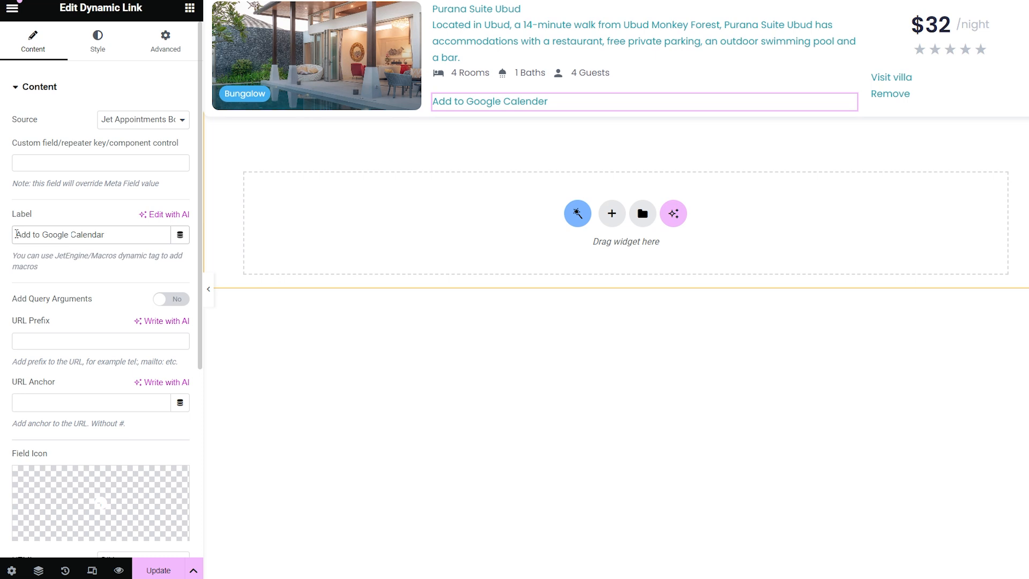
pyautogui.click(143, 119)
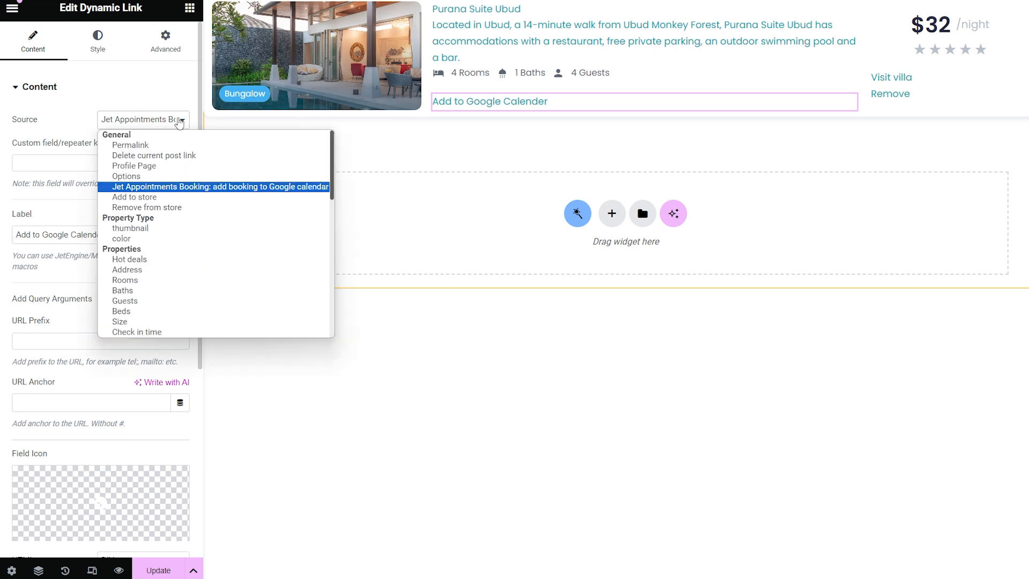
pyautogui.moveTo(188, 176)
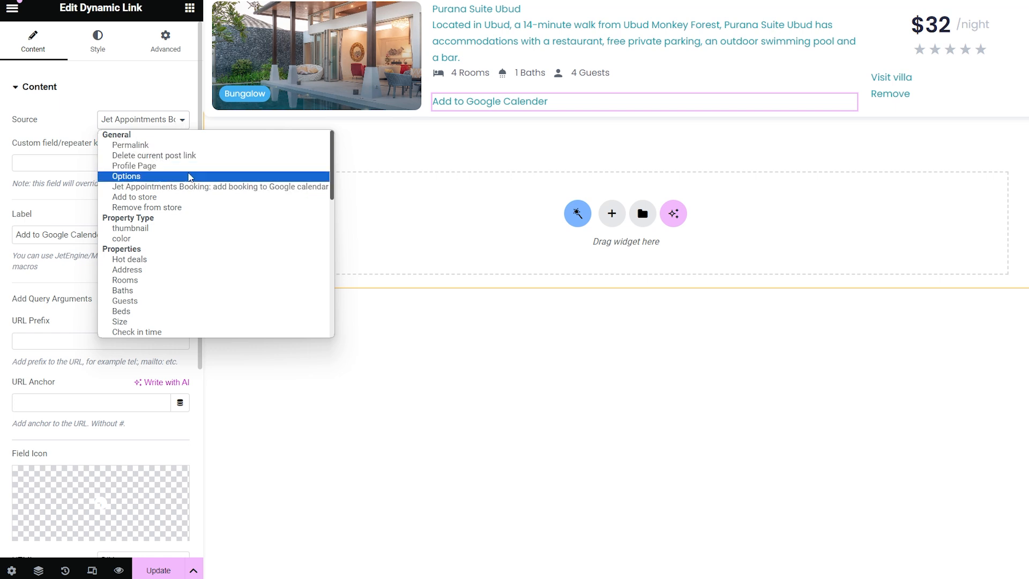
pyautogui.moveTo(200, 200)
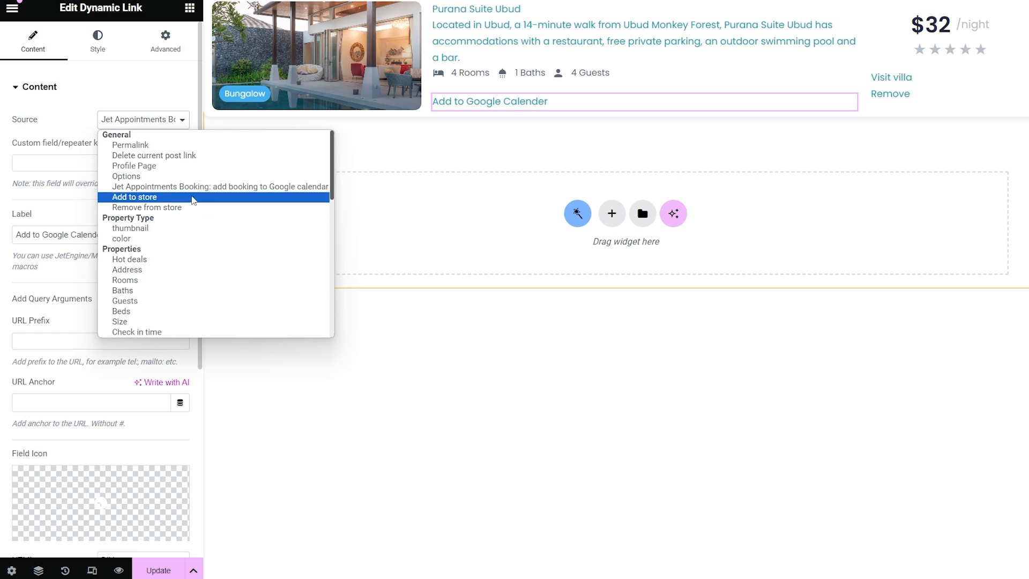
# - Set Source to 'Add to store' with the Favorites store, labelled 'Add to Favorites'
pyautogui.click(134, 197)
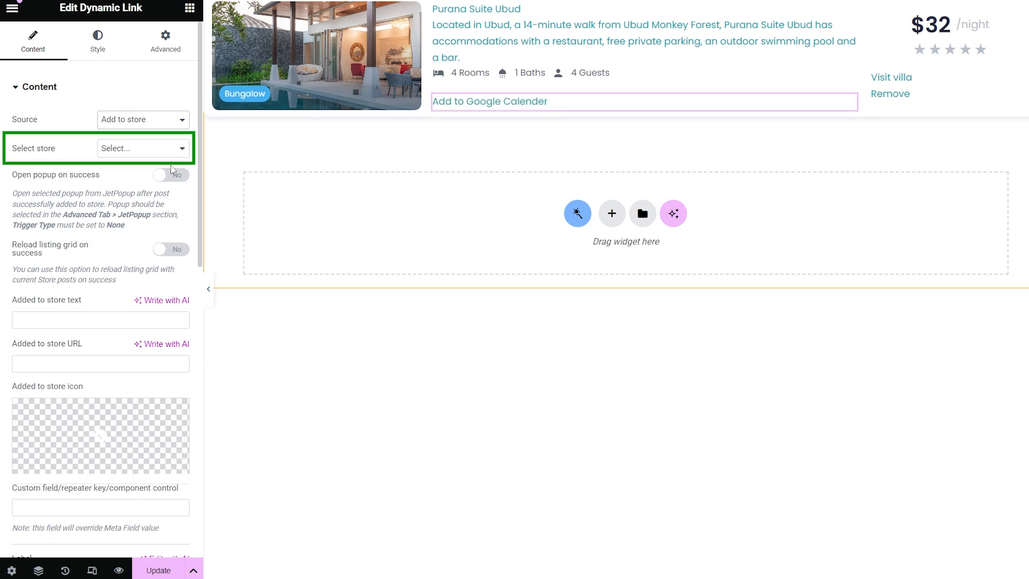
pyautogui.click(141, 148)
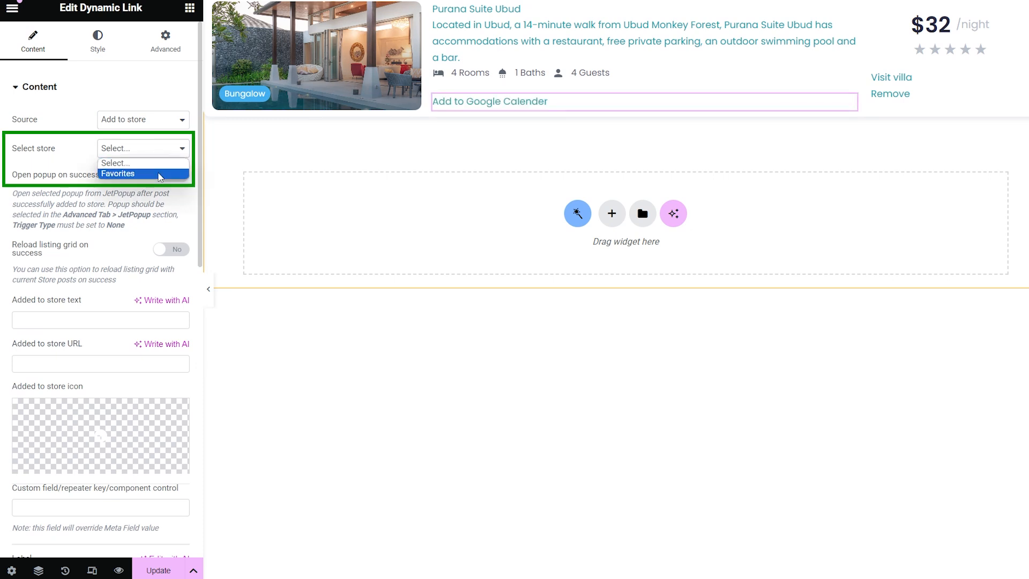
pyautogui.click(119, 173)
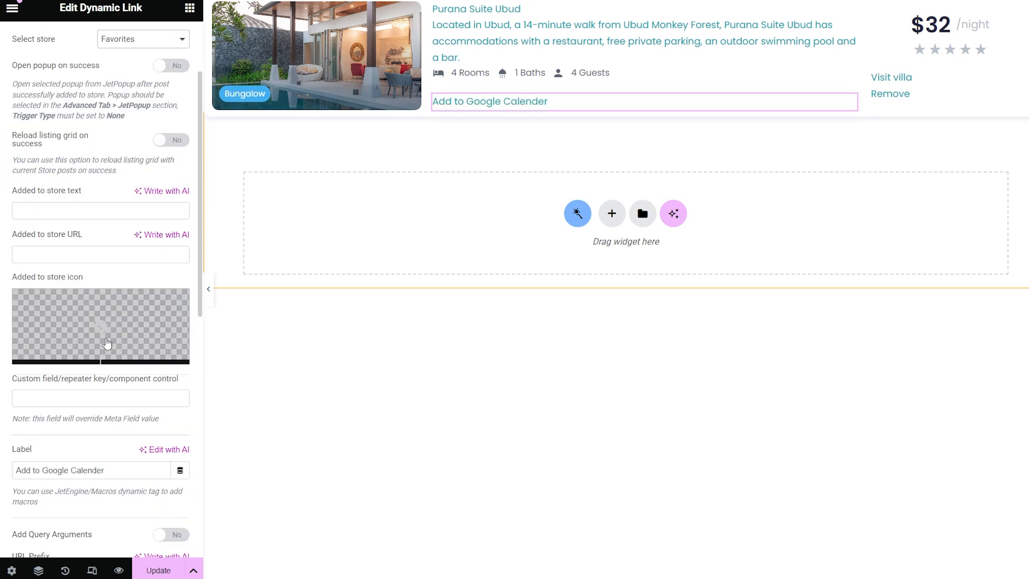
pyautogui.write('Add to Favorites')
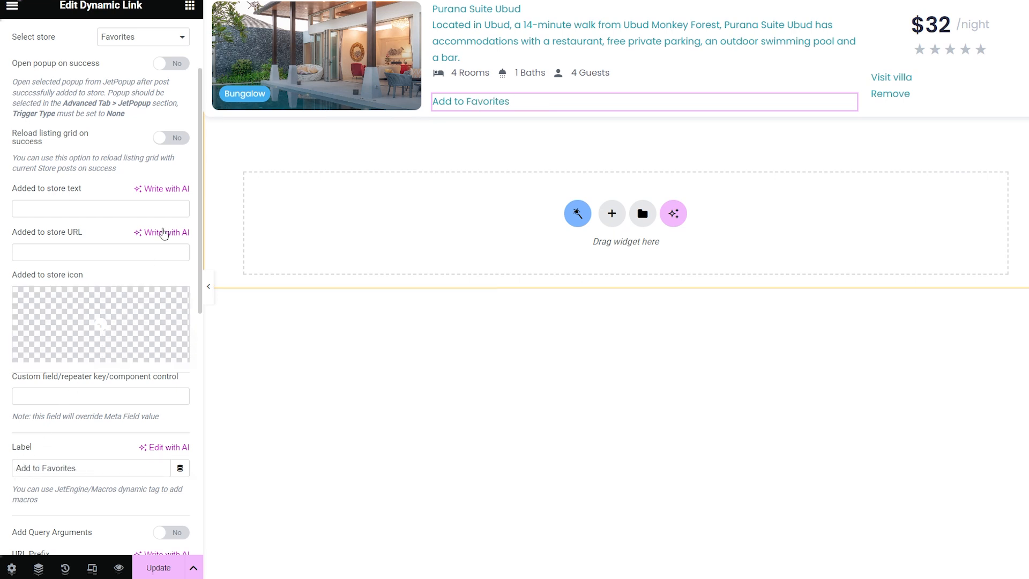
pyautogui.click(142, 117)
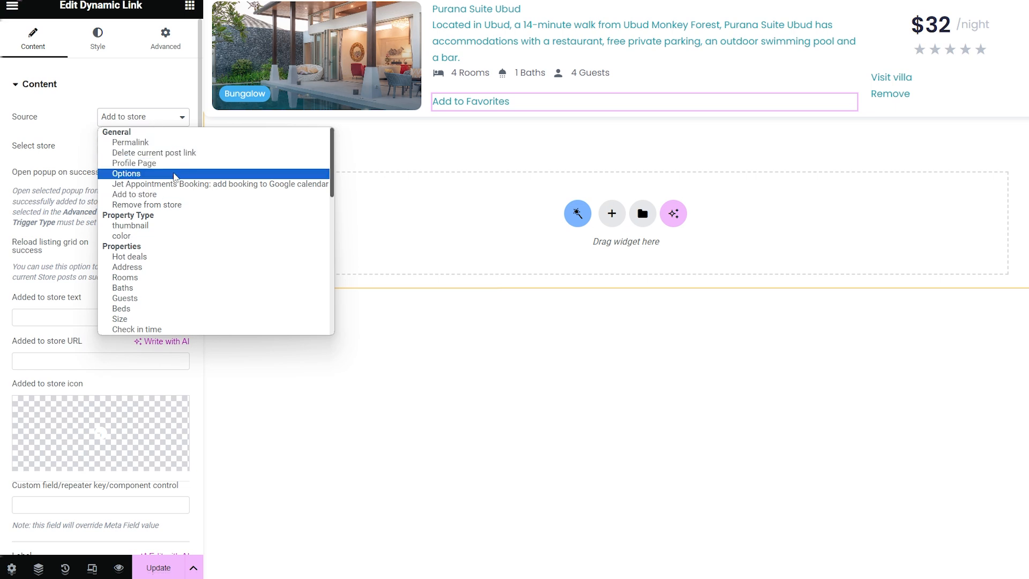
# - Set the link source to Options and review the available Option choices
pyautogui.click(125, 173)
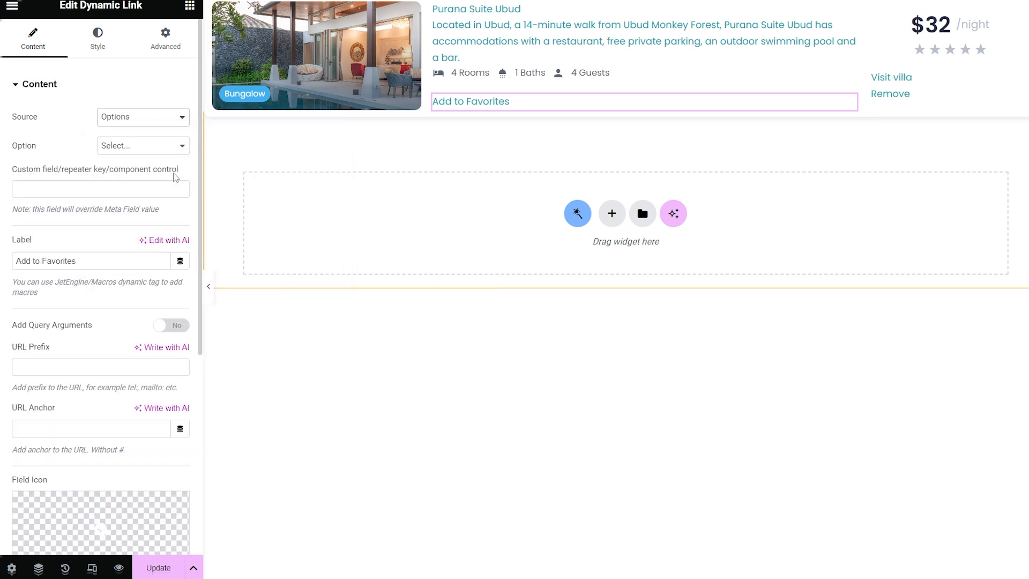
pyautogui.click(143, 145)
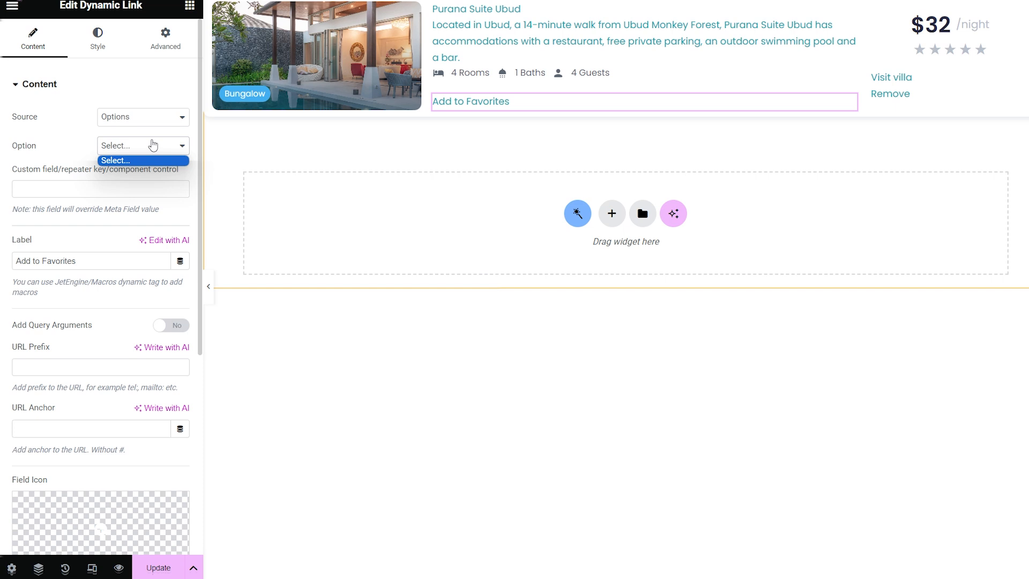
pyautogui.click(138, 117)
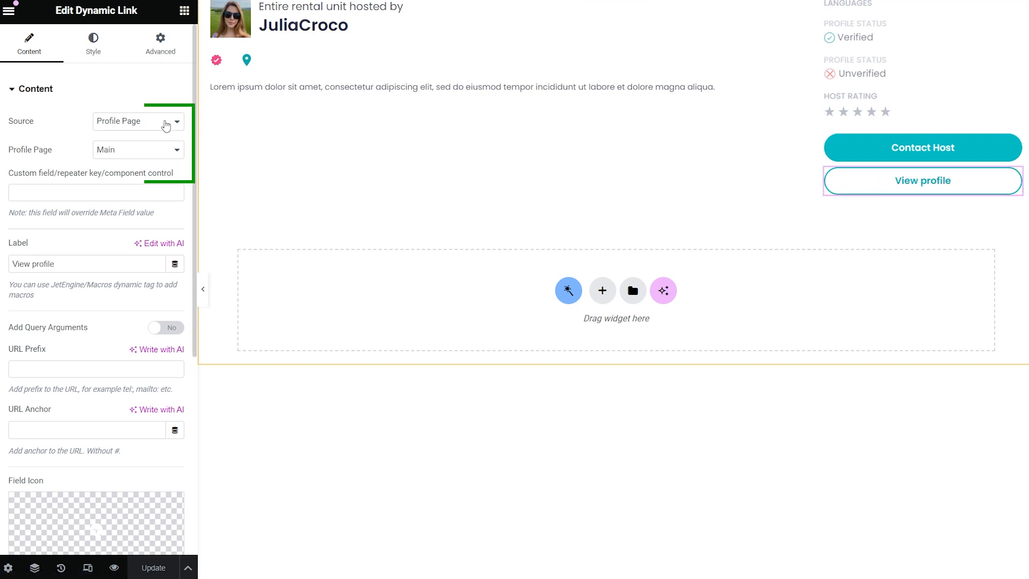
pyautogui.click(138, 121)
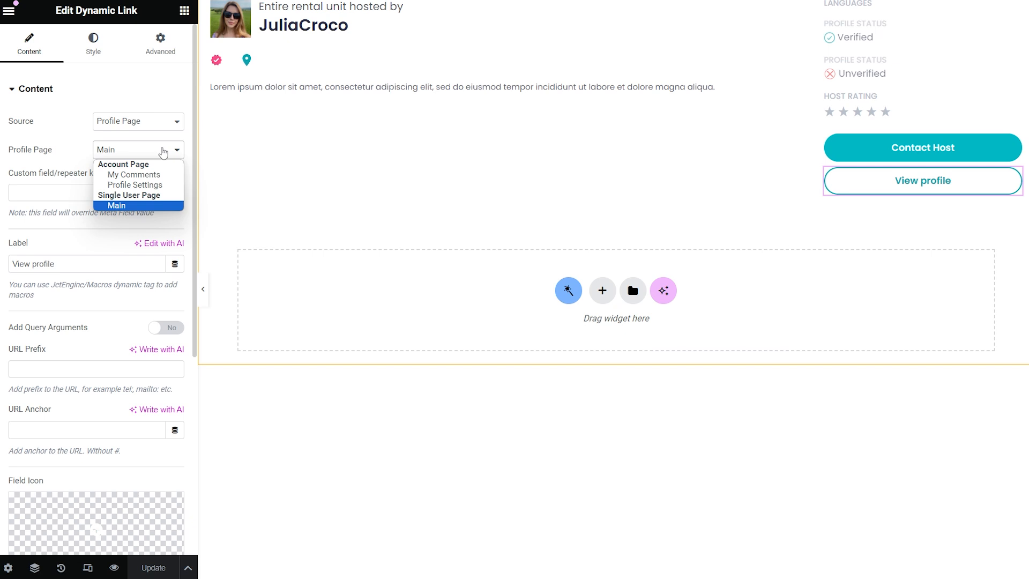
pyautogui.click(138, 149)
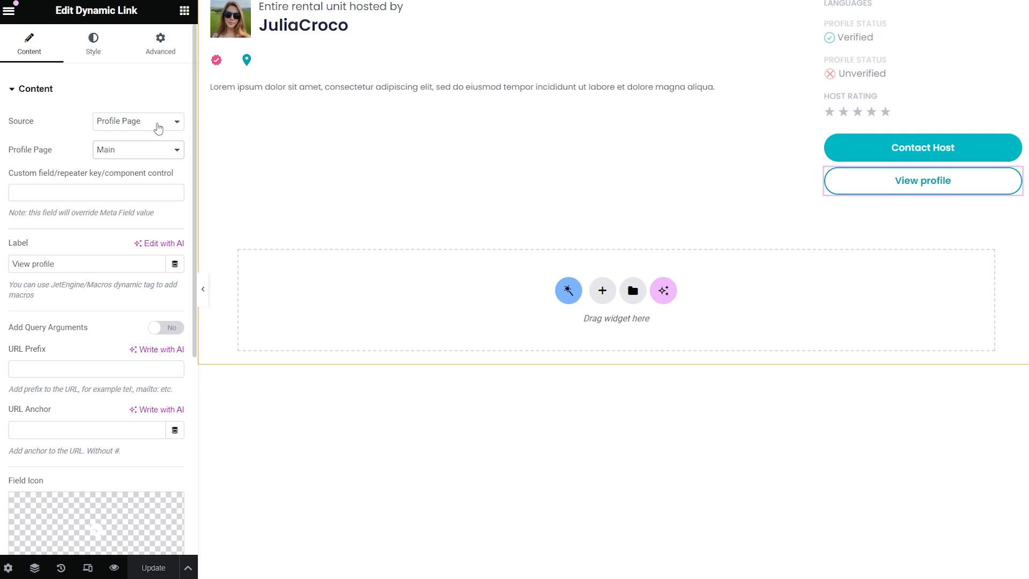
pyautogui.click(138, 121)
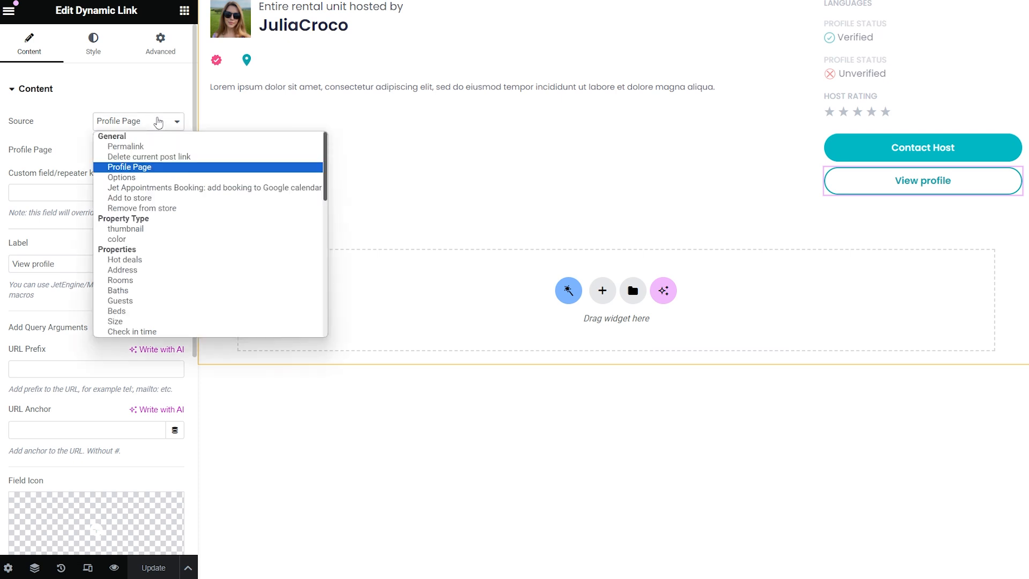
pyautogui.scroll(-3)
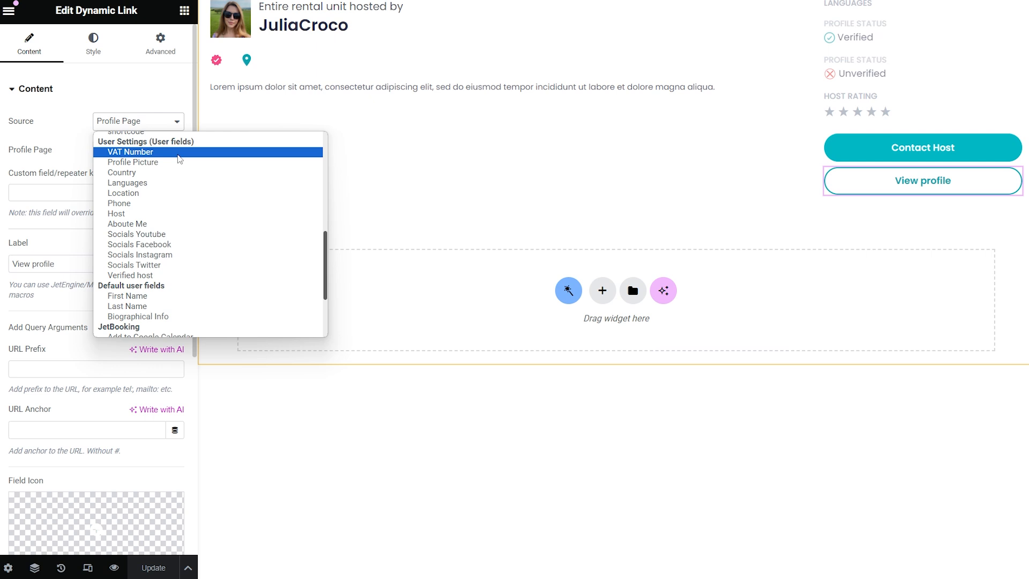
pyautogui.moveTo(77, 149)
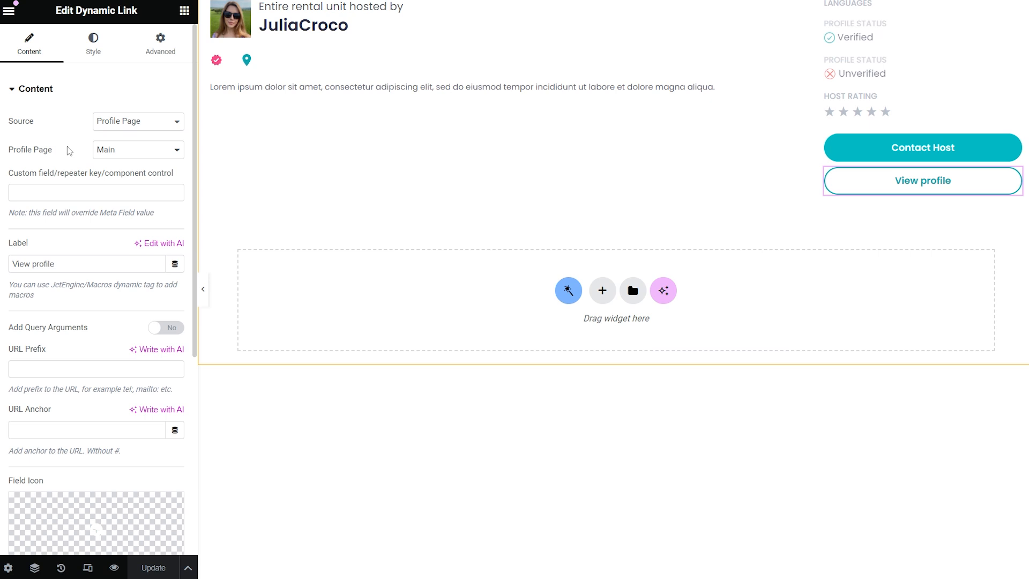
# - Select the villa template's Dynamic Link using Permalink source and a Custom Field label
pyautogui.click(96, 192)
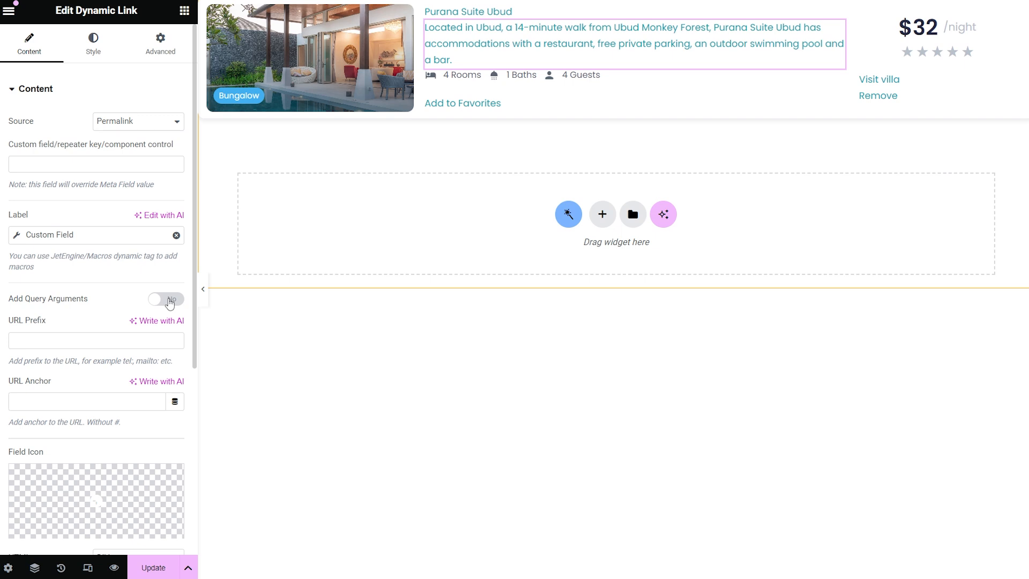
# - Add the _post_id=%current_id% query argument to the permalink link, then select Add to Favorites
pyautogui.click(165, 300)
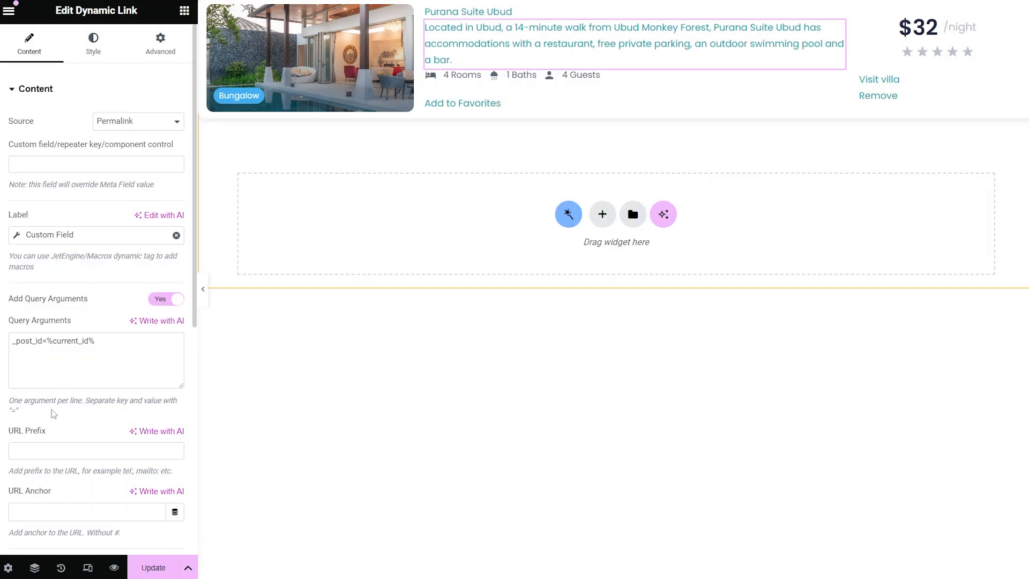
pyautogui.click(95, 450)
pyautogui.write('Video Tour')
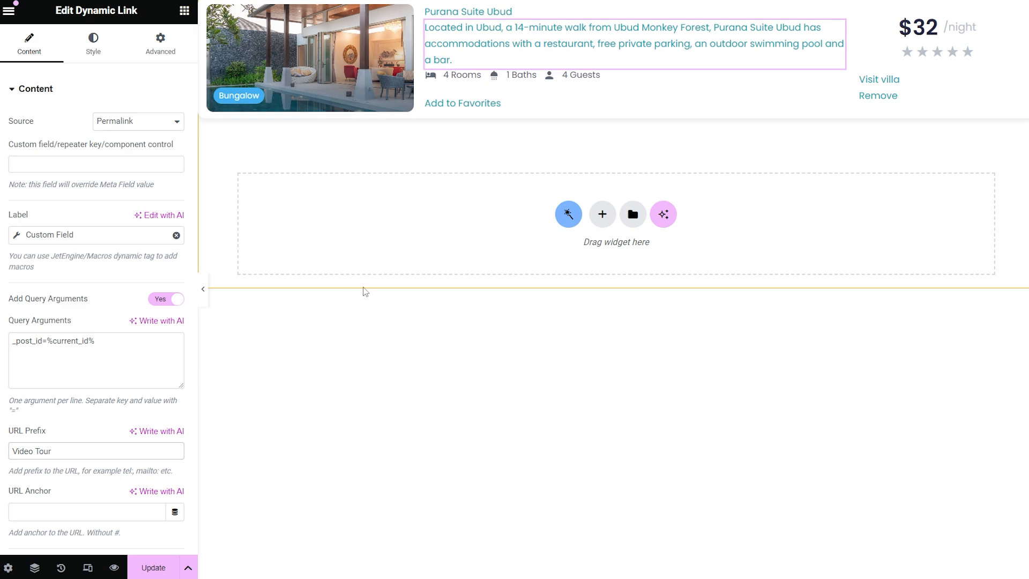
pyautogui.click(462, 103)
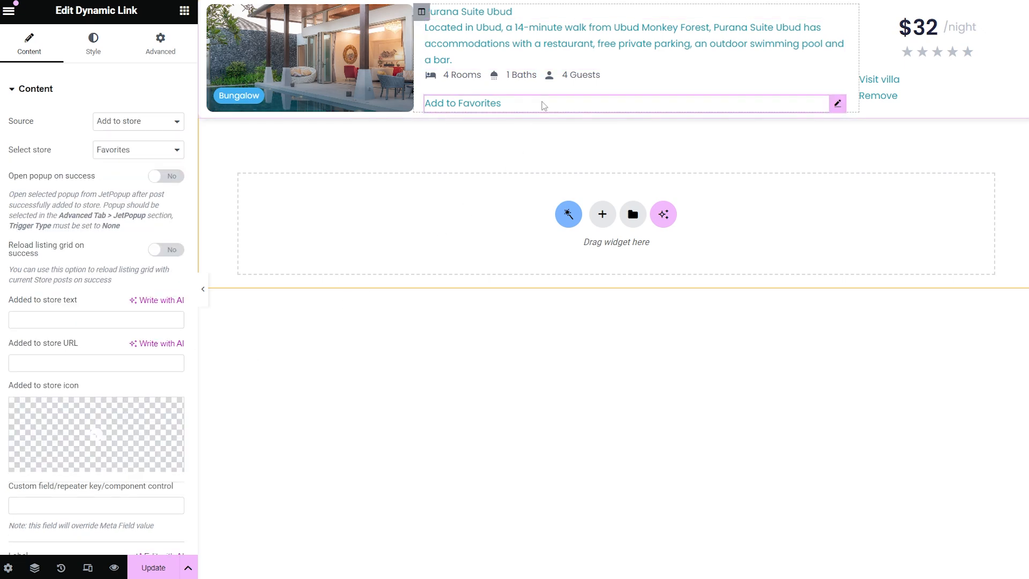
# - Set the Add to Favorites field icon to the outlined Heart from the Icon Library
pyautogui.scroll(-3)
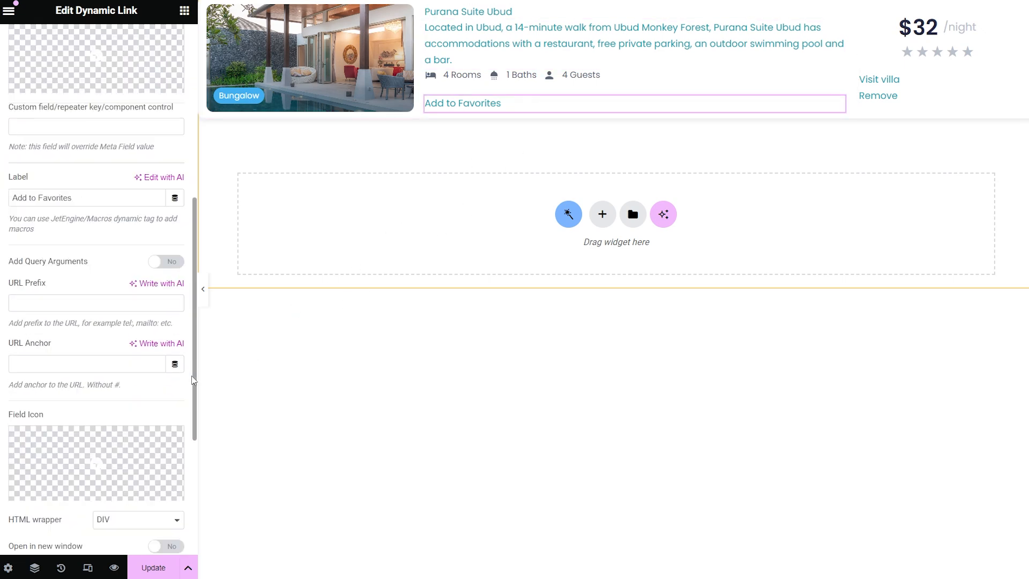
pyautogui.scroll(-3)
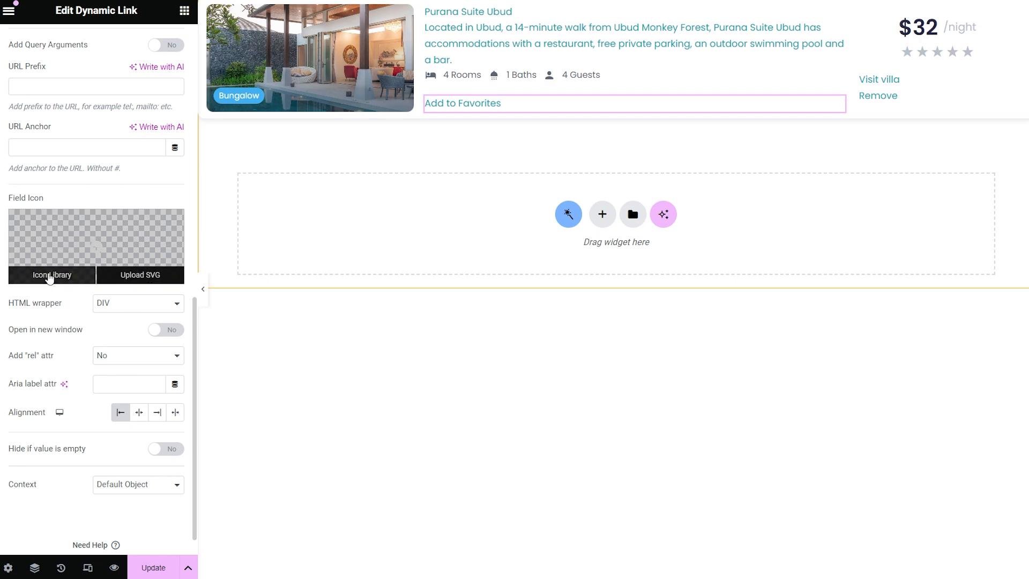
pyautogui.click(52, 275)
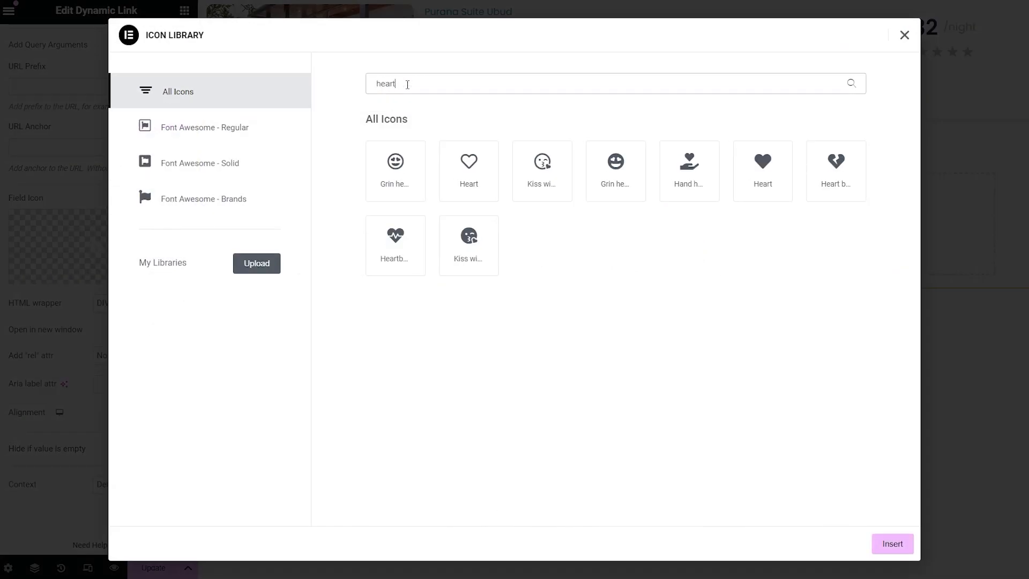
pyautogui.click(892, 543)
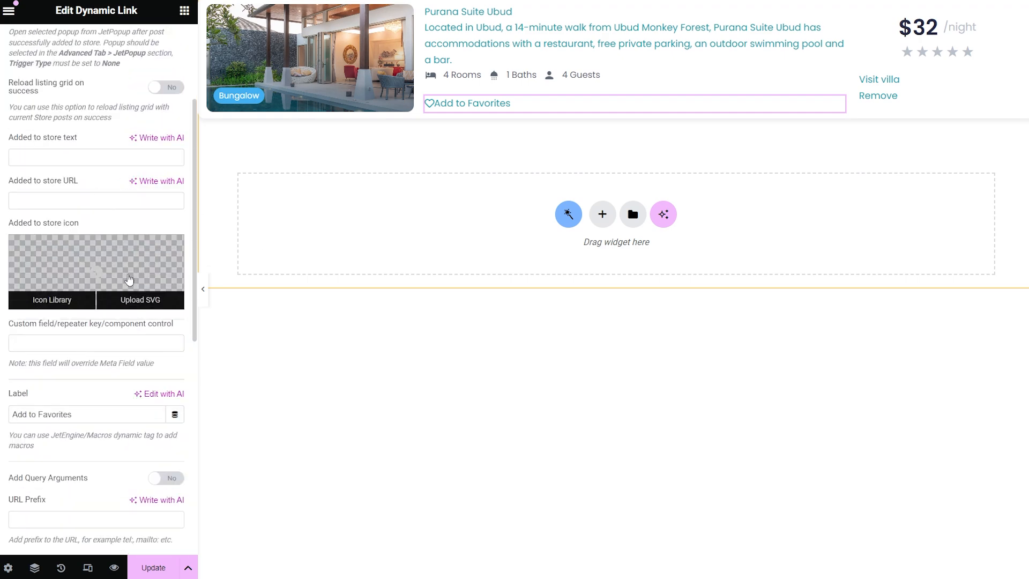
# - Set the added-to-store icon to the solid Heart found by searching 'heart'
pyautogui.click(51, 301)
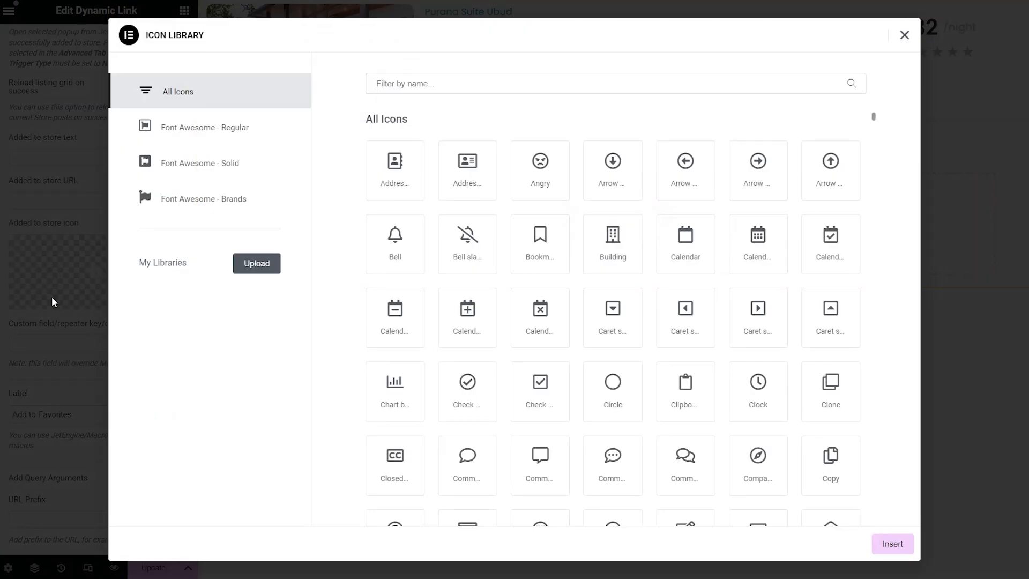
pyautogui.write('heart')
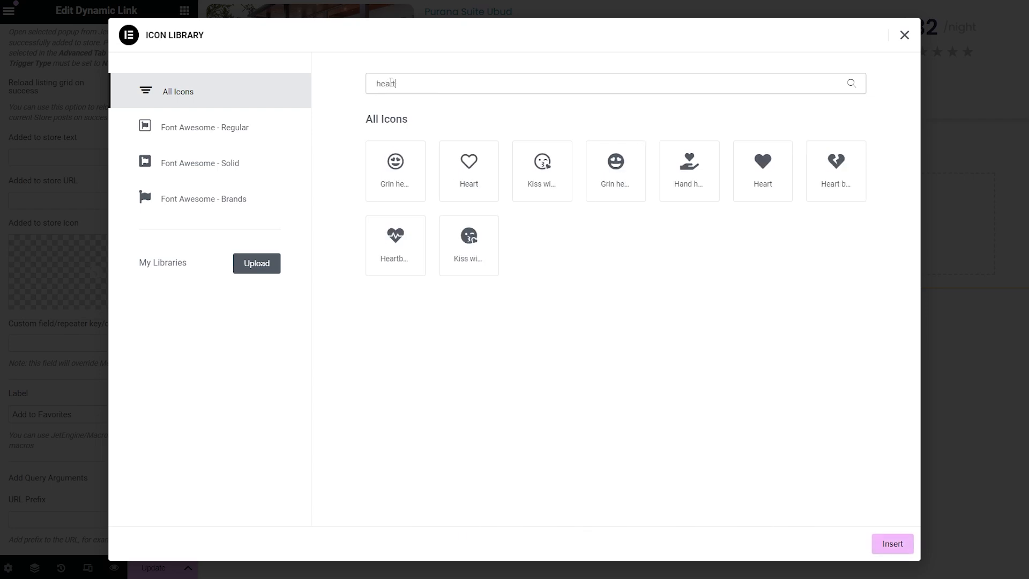
pyautogui.click(763, 171)
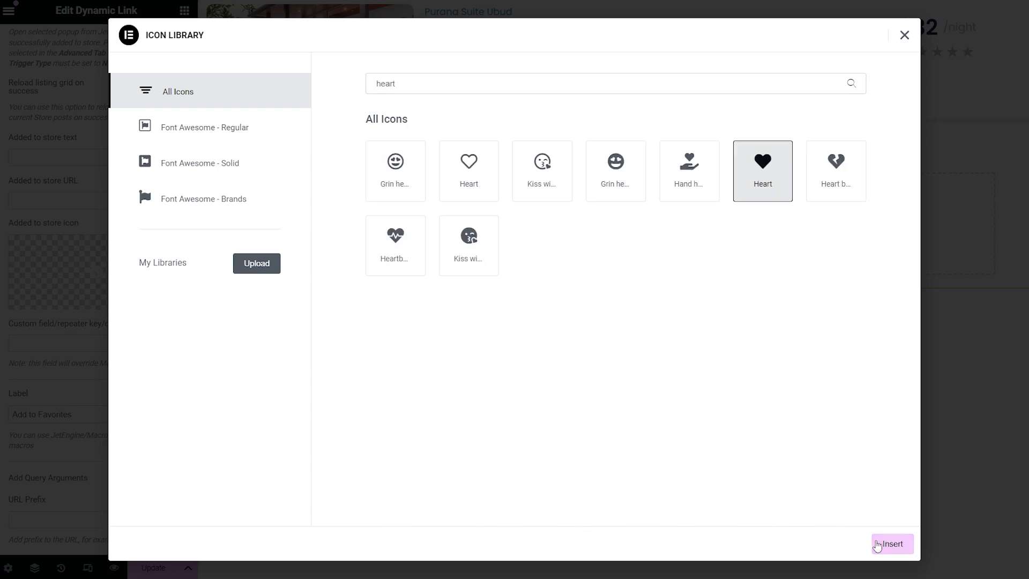
pyautogui.click(892, 544)
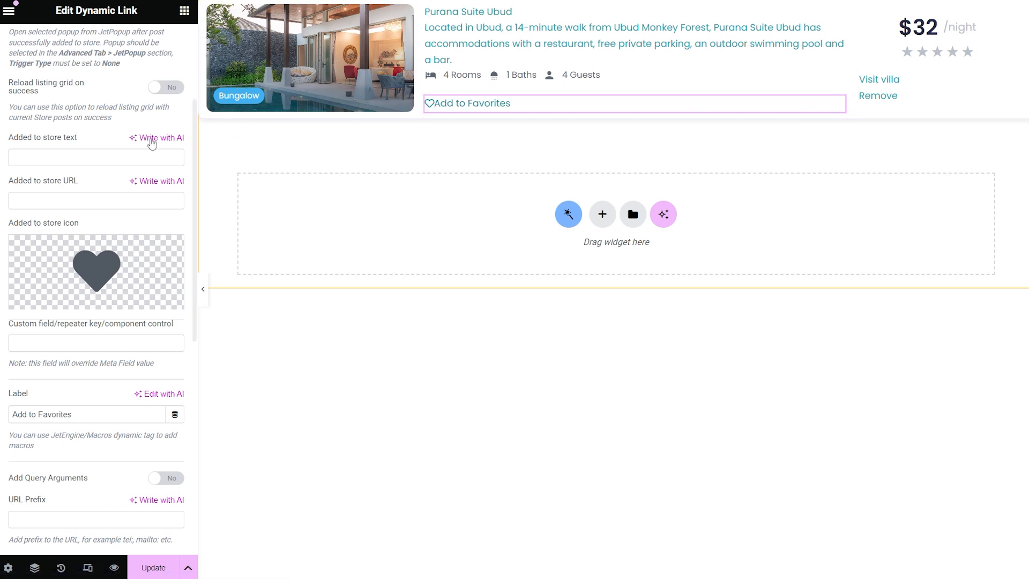
# - Enter 'Added to Favorites' as the link's added-to-store text
pyautogui.write('Added to Favorites')
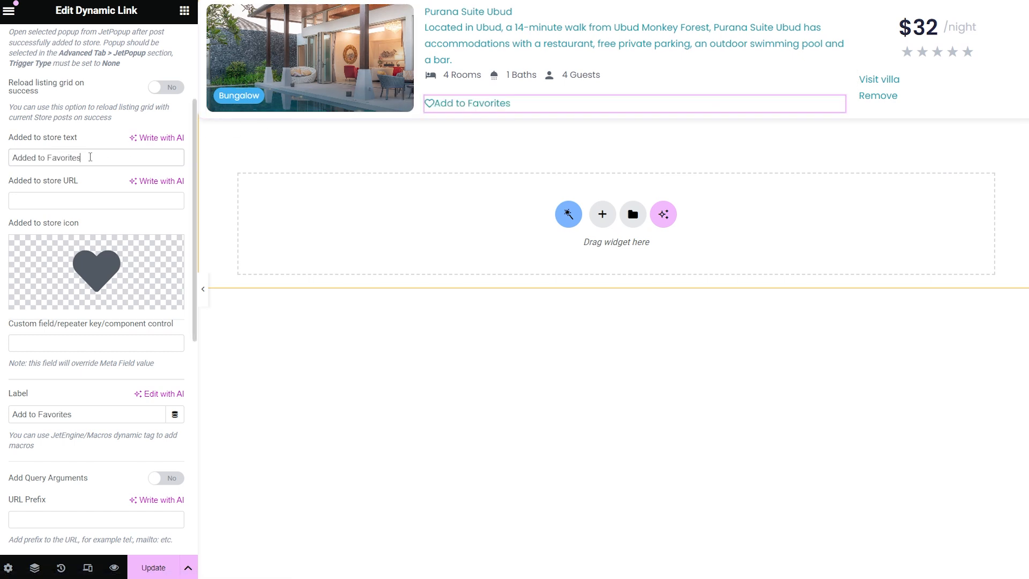
pyautogui.click(476, 103)
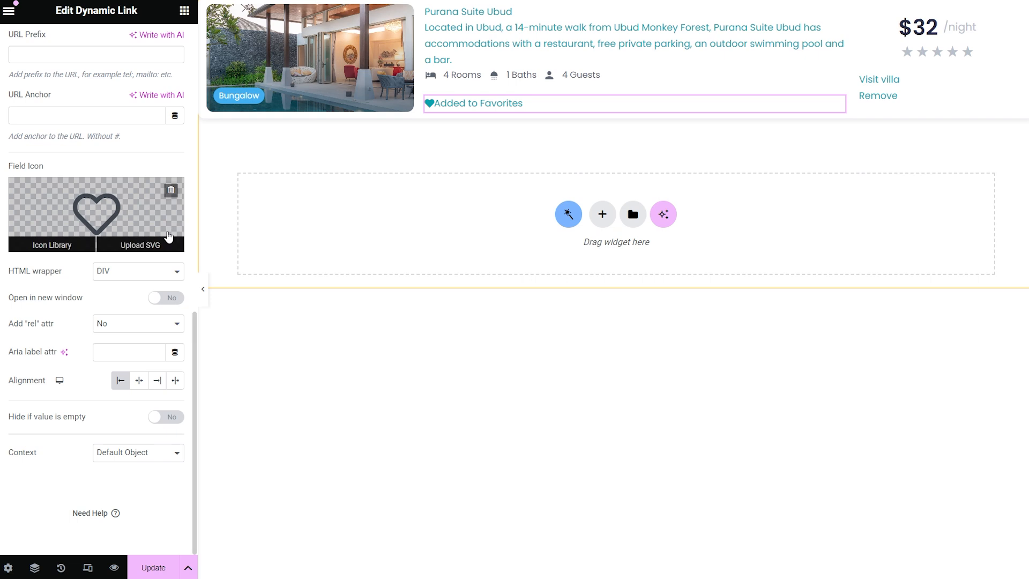
# - Keep DIV as the wrapping tag and leave open-in-new-window off
pyautogui.click(137, 271)
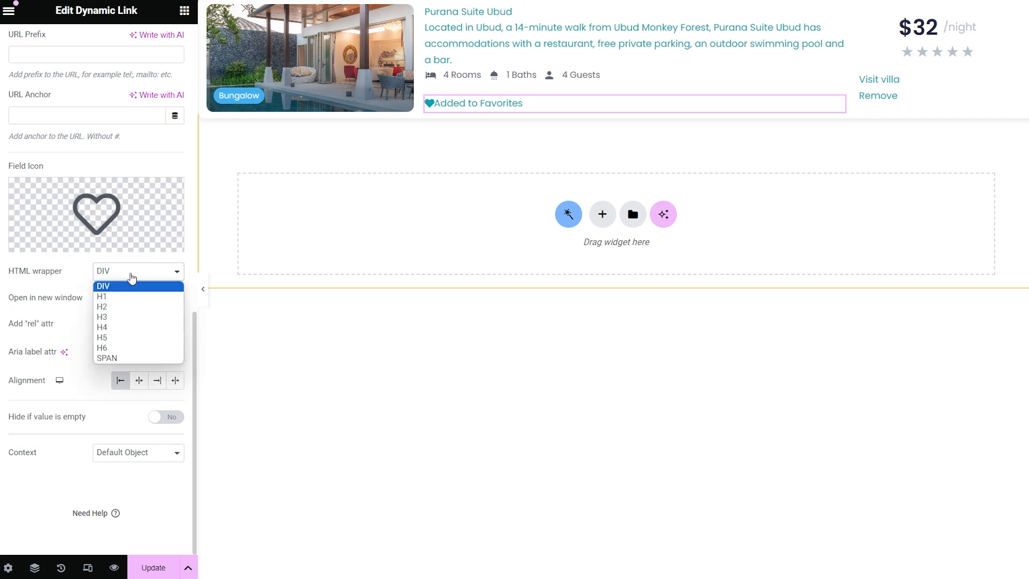
pyautogui.click(103, 285)
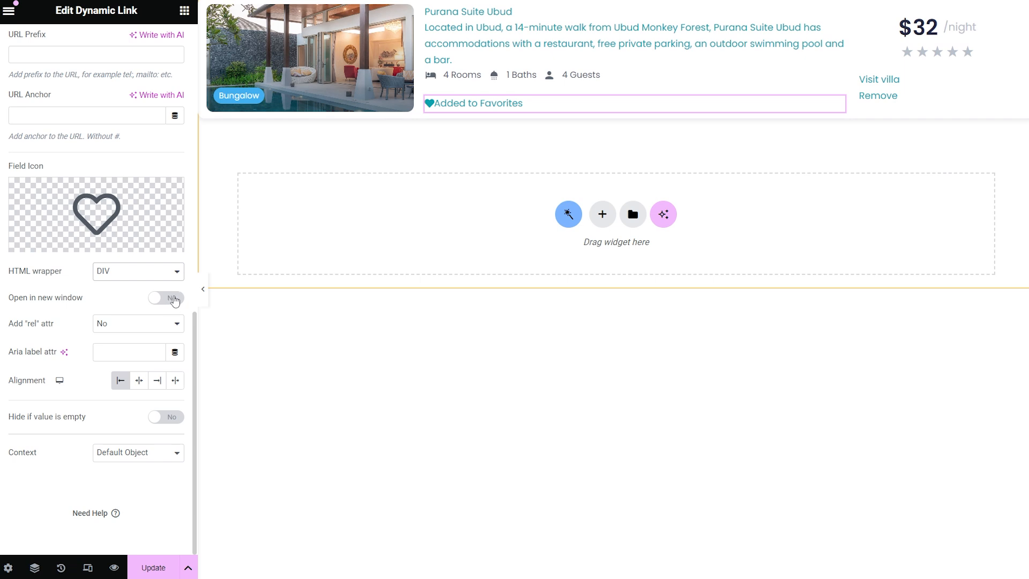
pyautogui.click(166, 298)
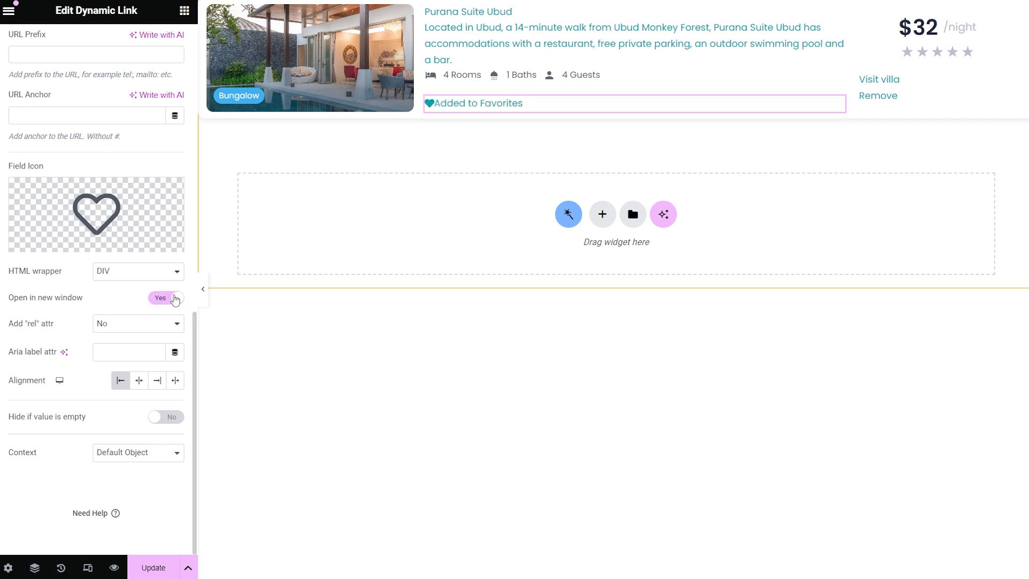
pyautogui.click(166, 297)
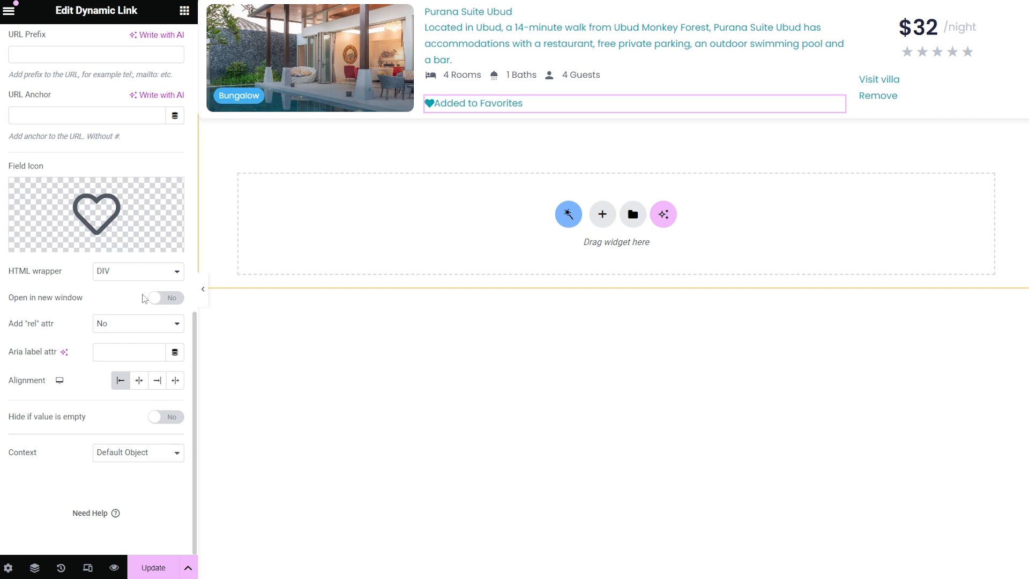
pyautogui.moveTo(135, 327)
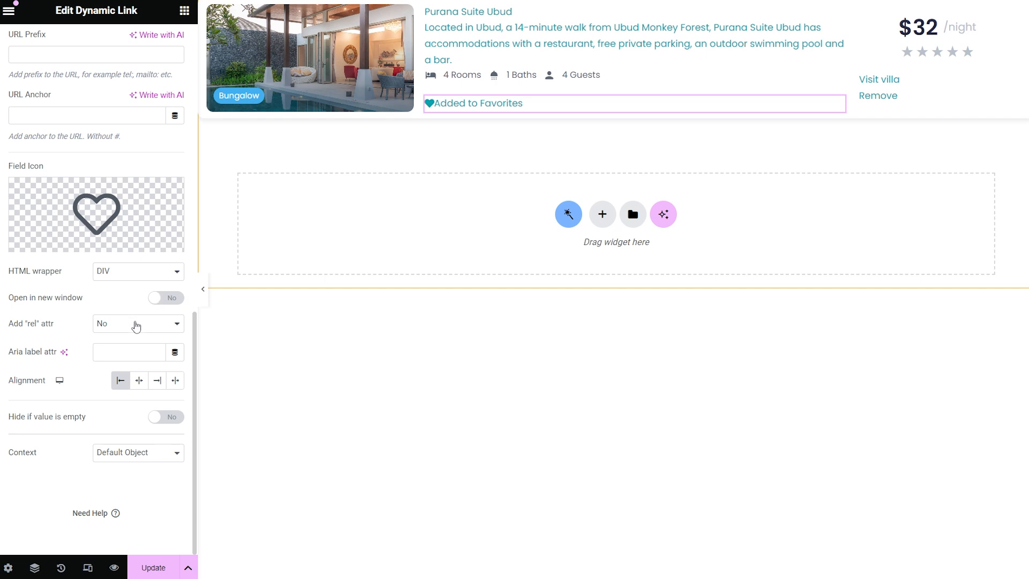
pyautogui.moveTo(145, 328)
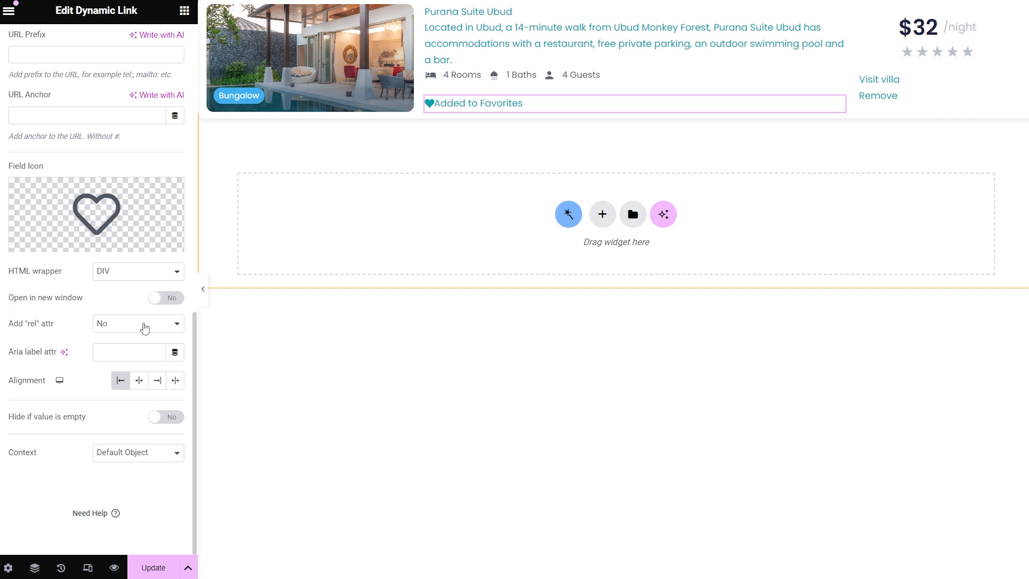
# - Leave the rel attribute at No and select the Visit villa link for editing
pyautogui.click(138, 323)
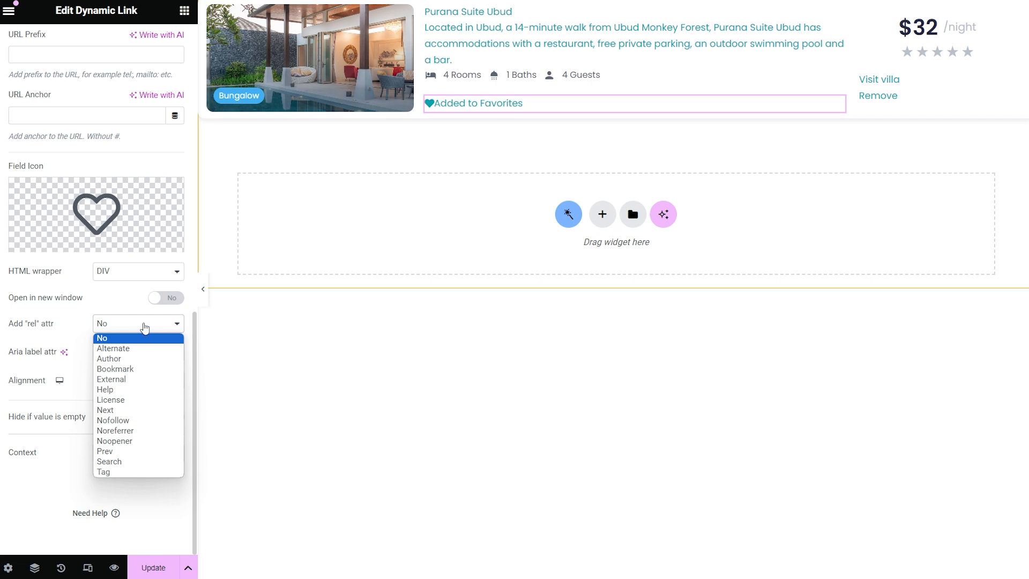
pyautogui.click(101, 337)
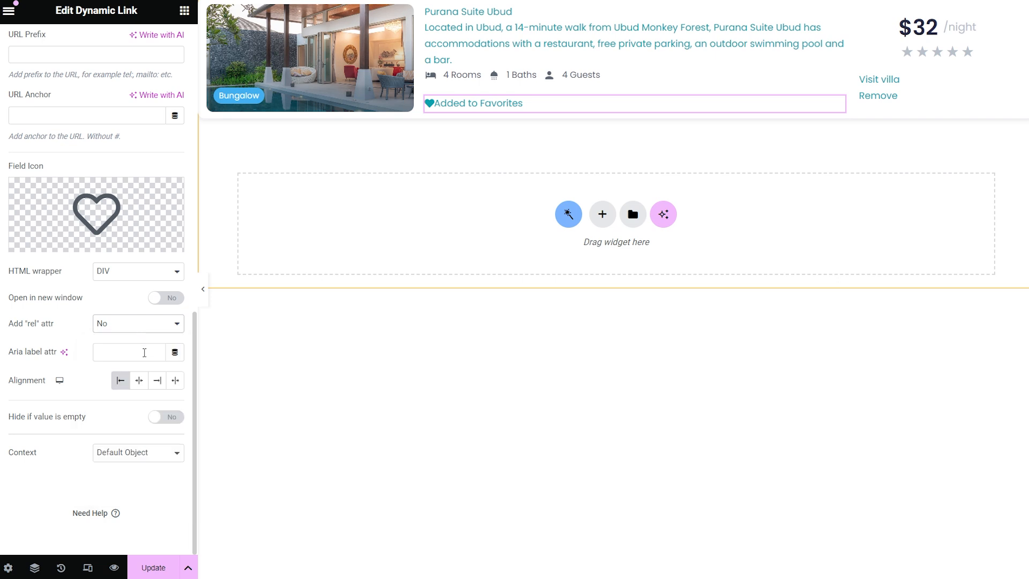
pyautogui.moveTo(175, 352)
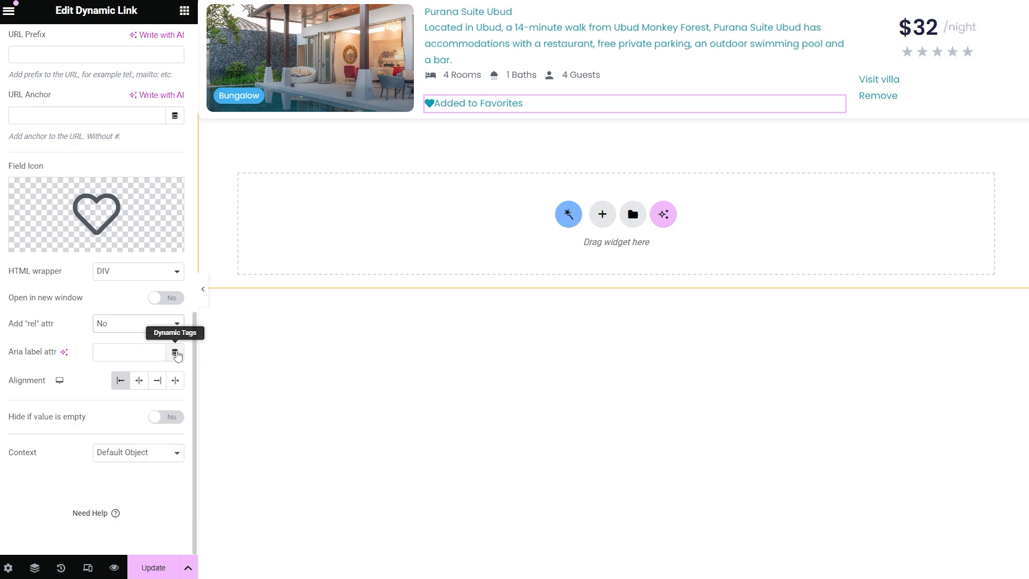
pyautogui.click(175, 353)
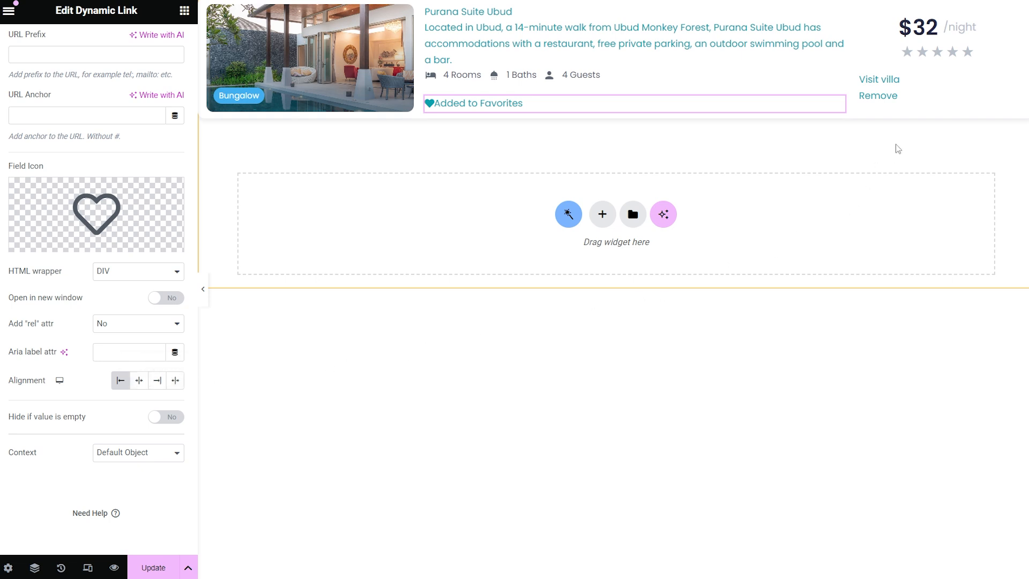
pyautogui.click(879, 78)
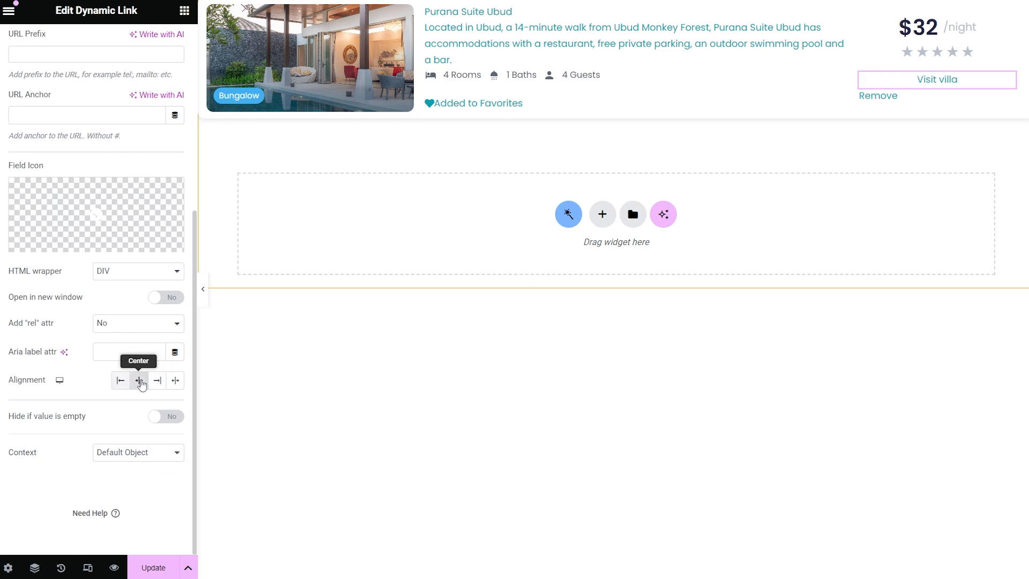
# - Center the Visit villa link, keep Hide if empty off, and check Context is Default Object
pyautogui.click(138, 381)
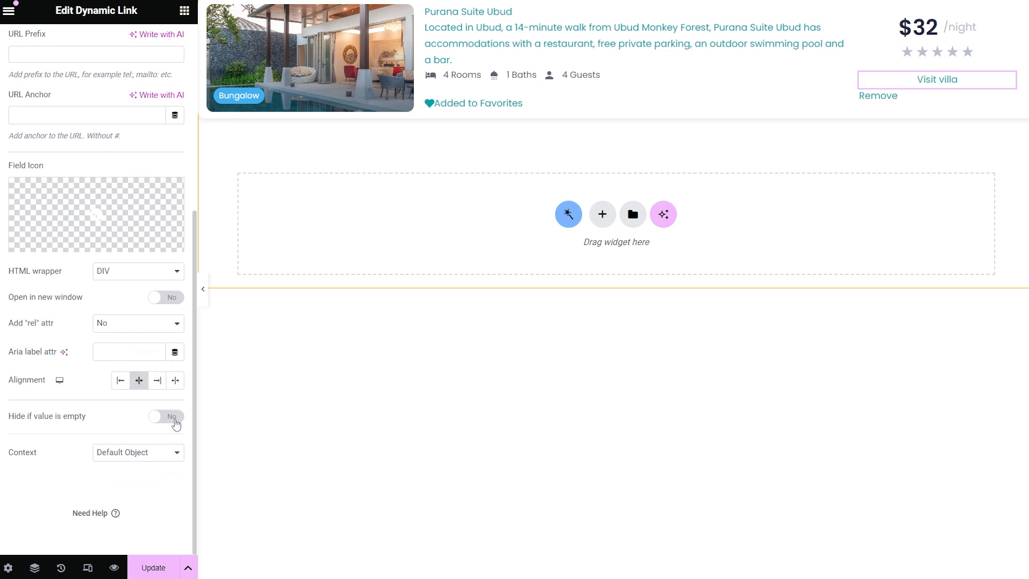
pyautogui.click(165, 416)
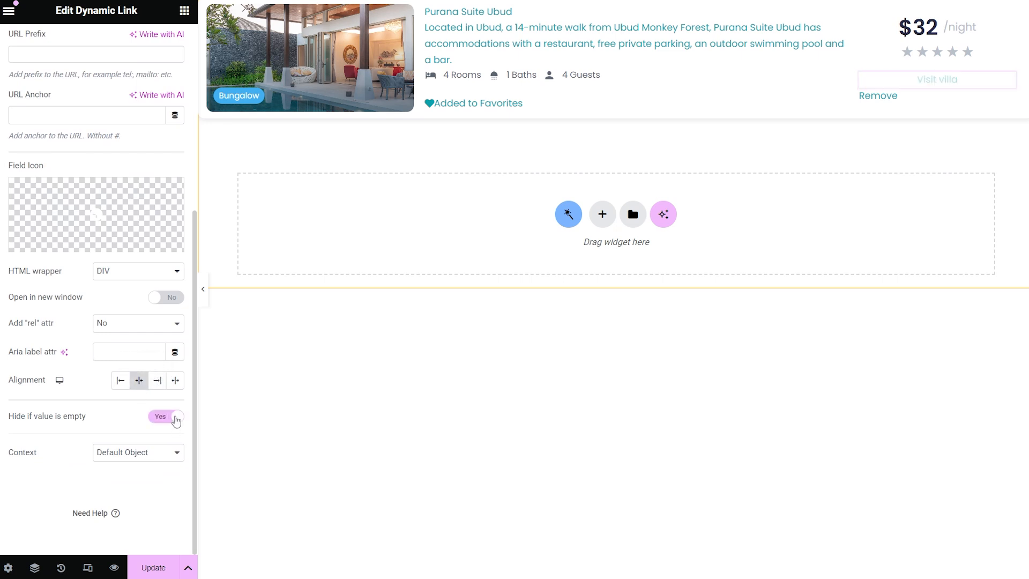
pyautogui.click(166, 416)
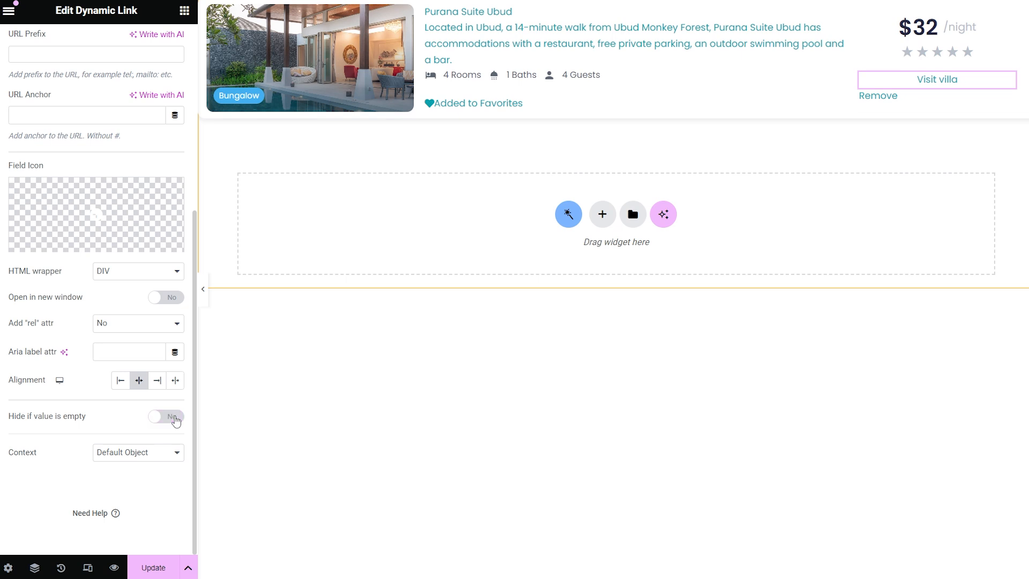
pyautogui.moveTo(163, 445)
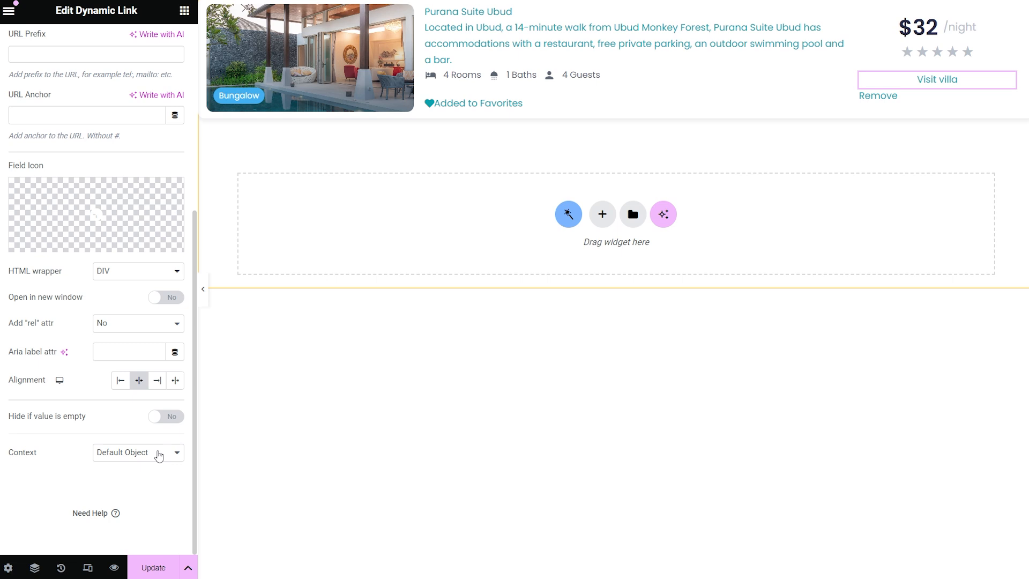
pyautogui.click(137, 452)
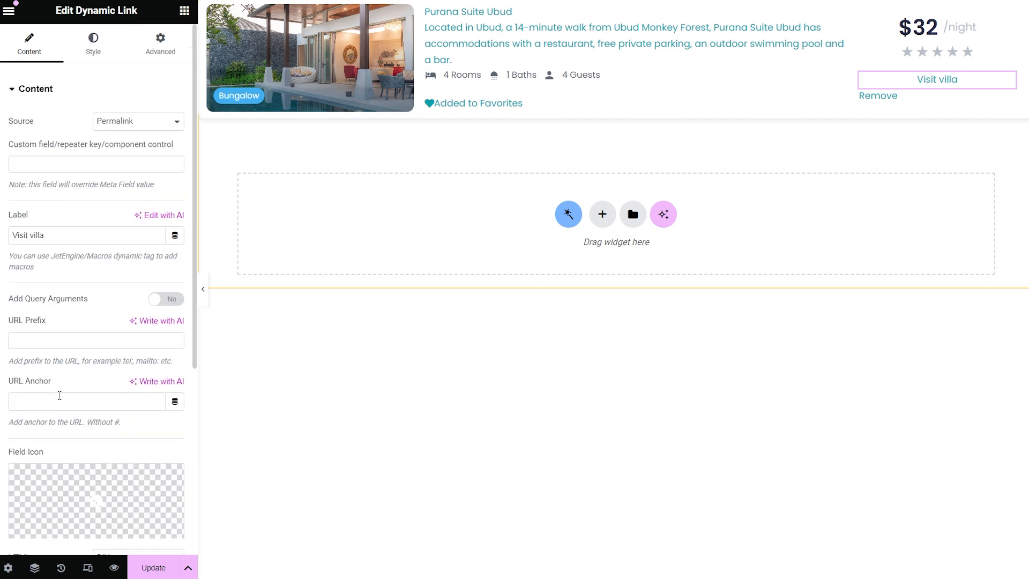
# - Style Visit villa: weight 600, teal text, padding 5/20, 2 px solid teal border, radius 50
pyautogui.click(92, 44)
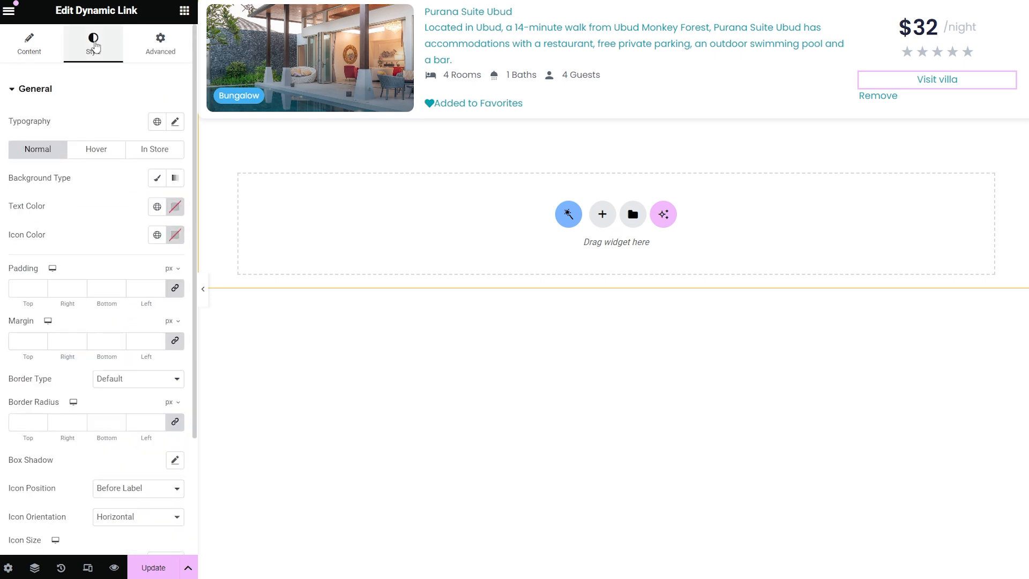
pyautogui.click(175, 122)
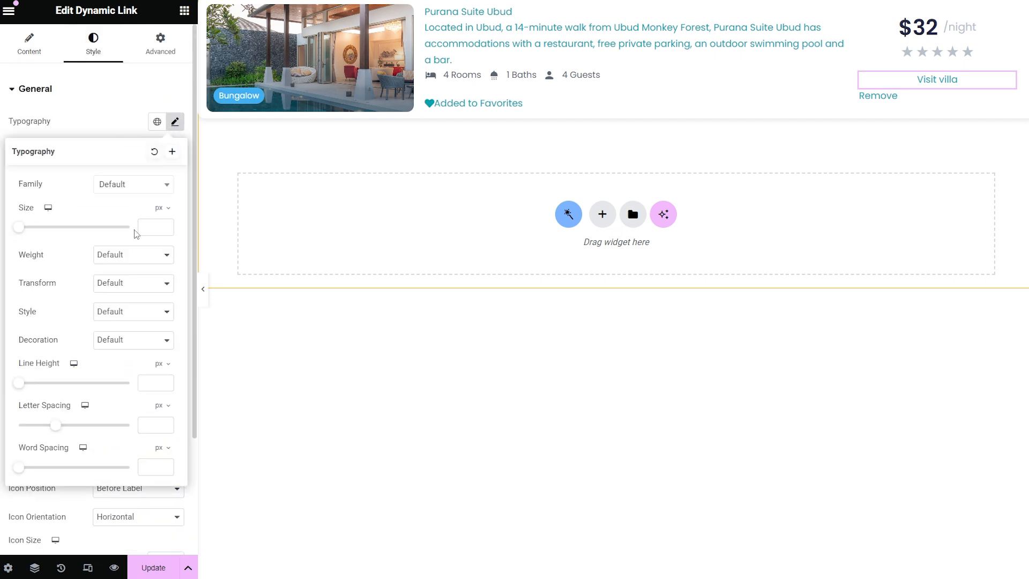
pyautogui.click(134, 254)
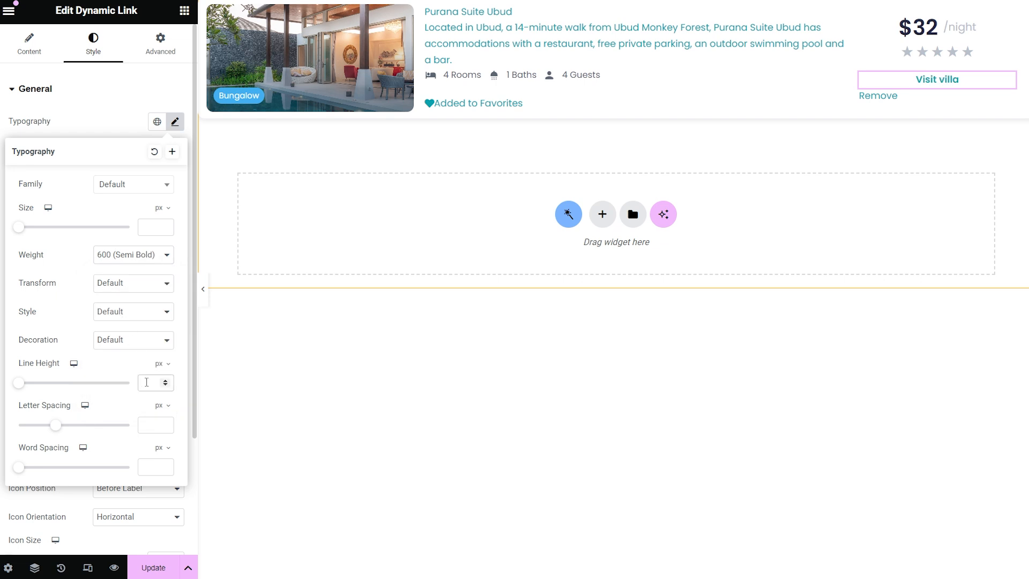
pyautogui.click(174, 122)
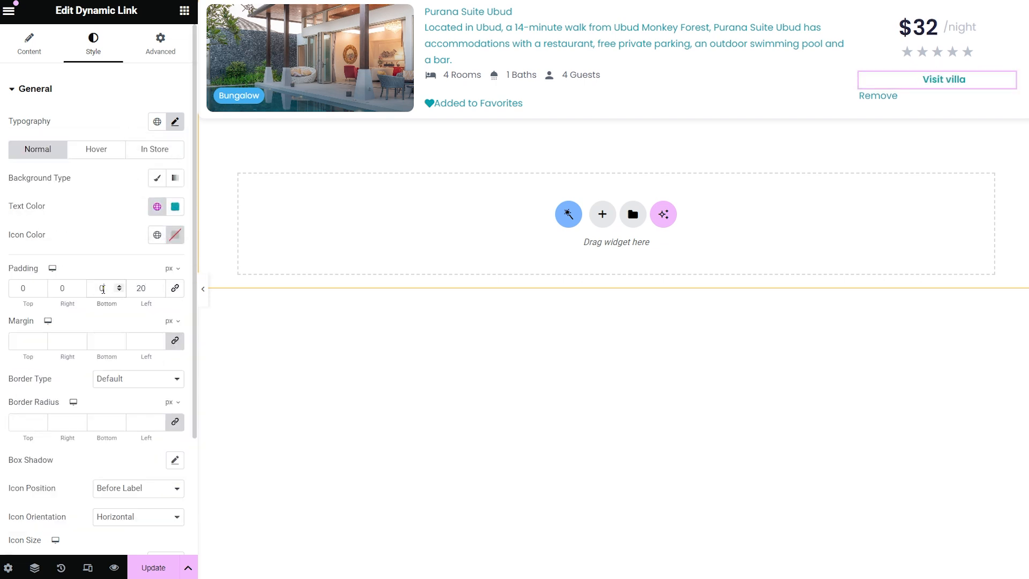
pyautogui.click(137, 378)
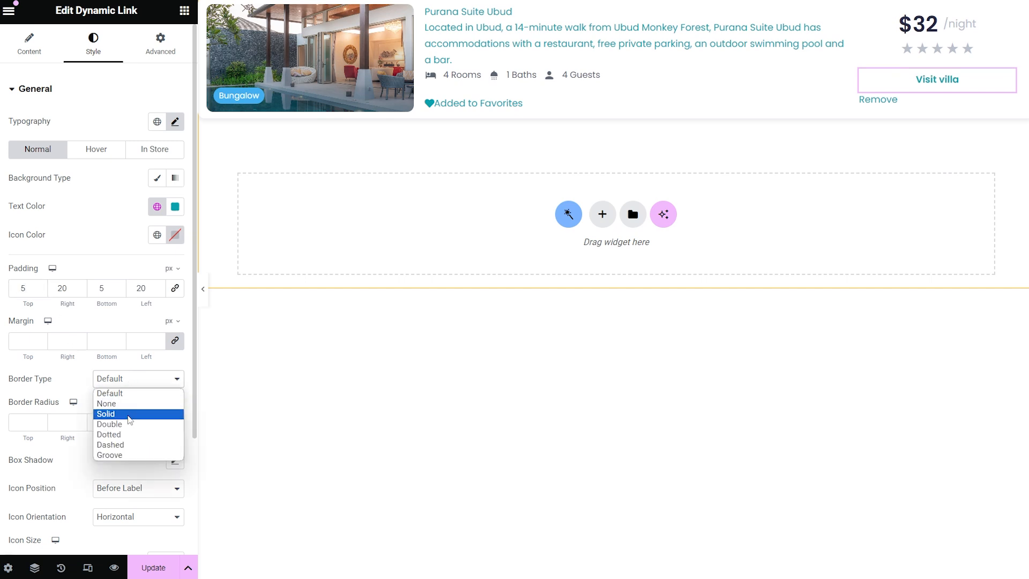
pyautogui.click(106, 414)
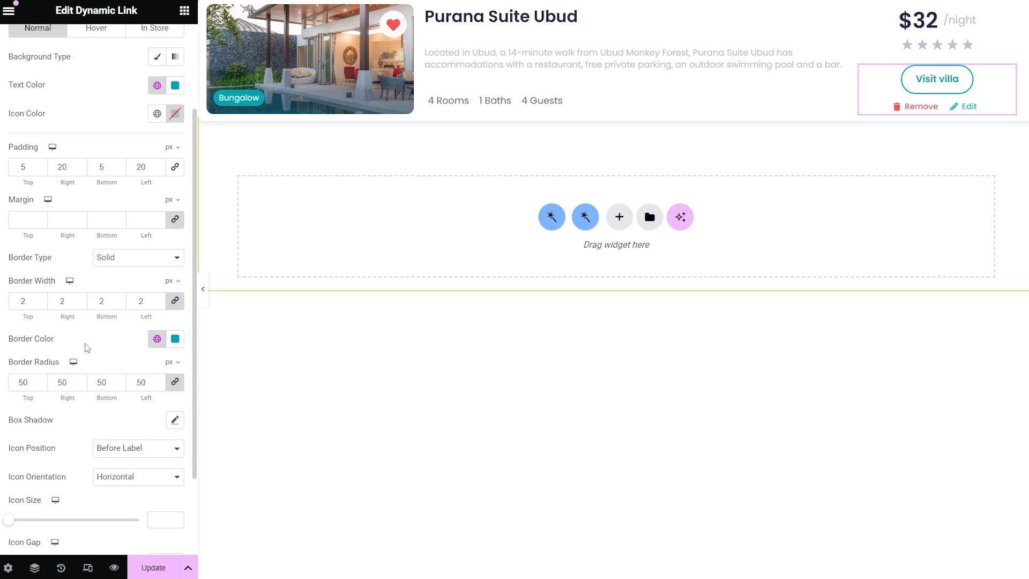
pyautogui.moveTo(258, 261)
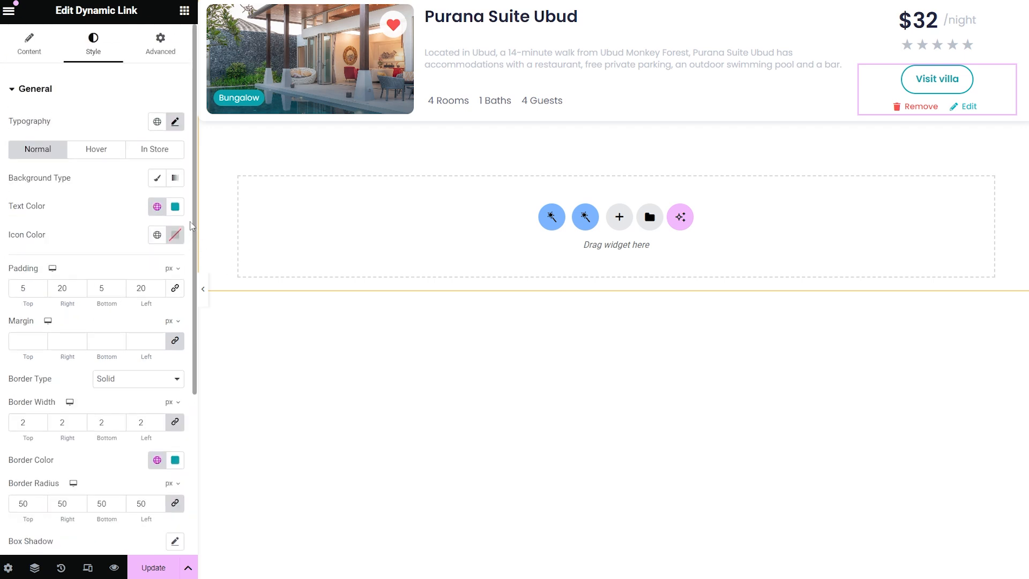
pyautogui.click(159, 43)
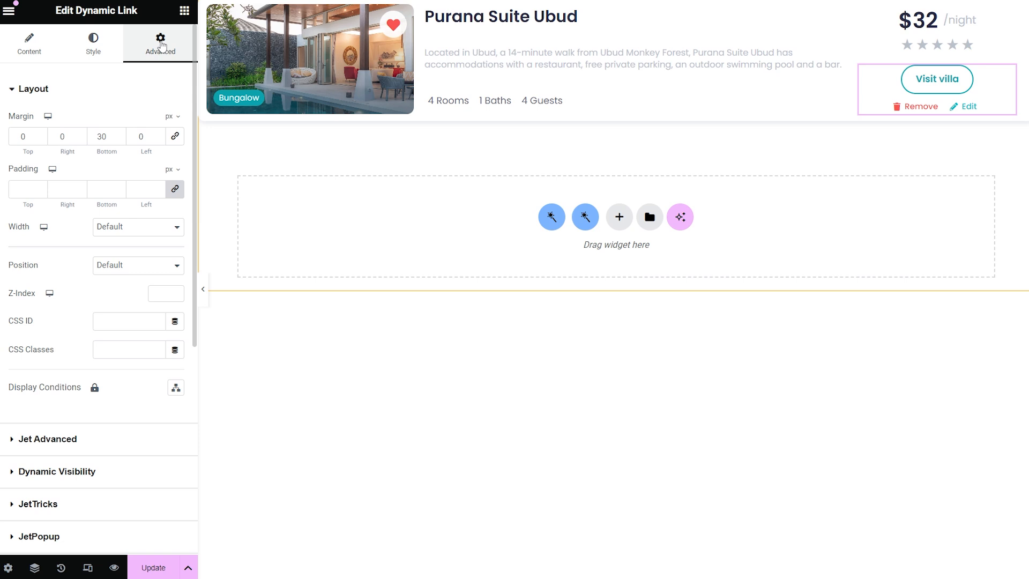
pyautogui.moveTo(129, 71)
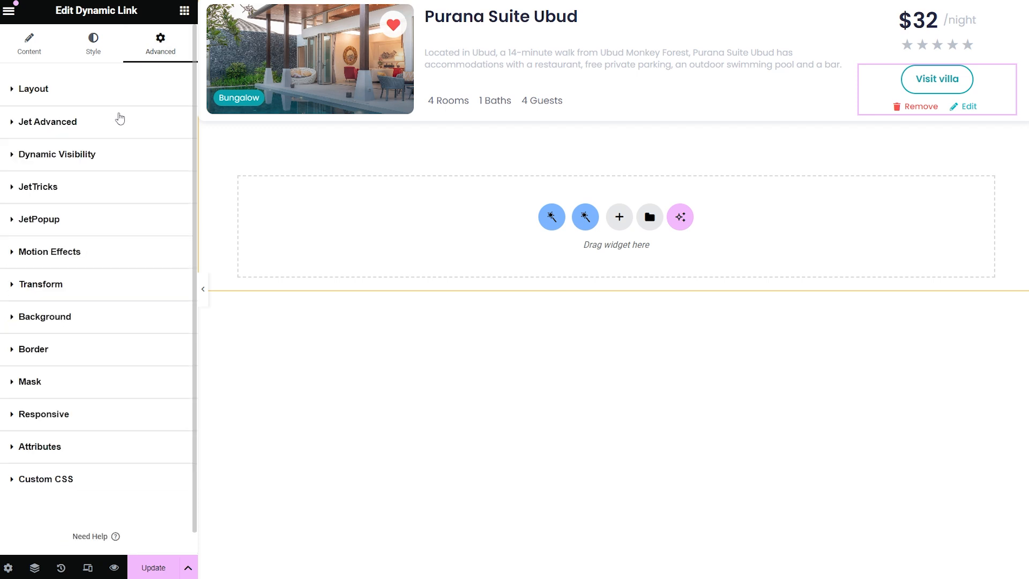
pyautogui.click(48, 121)
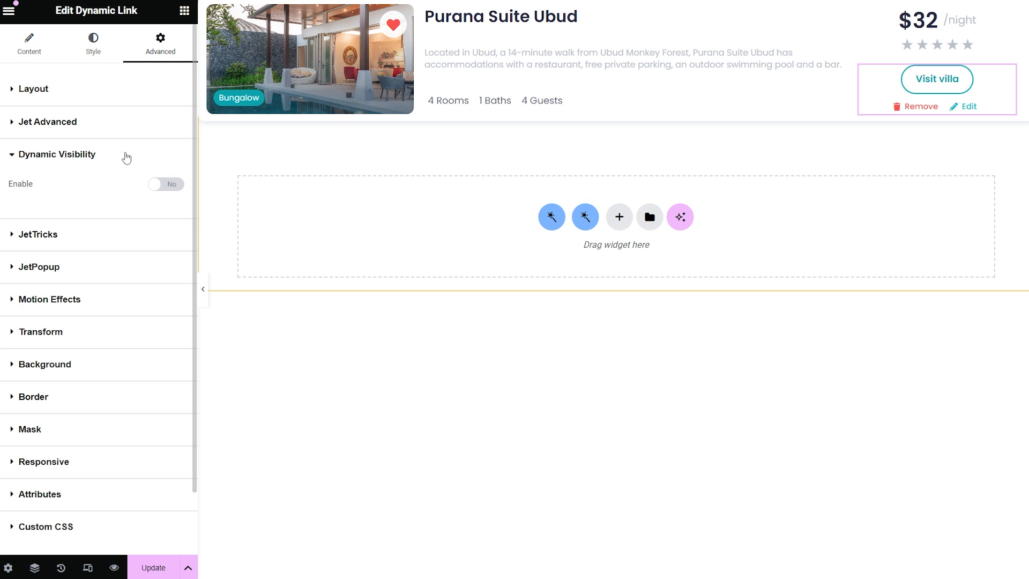
pyautogui.click(56, 154)
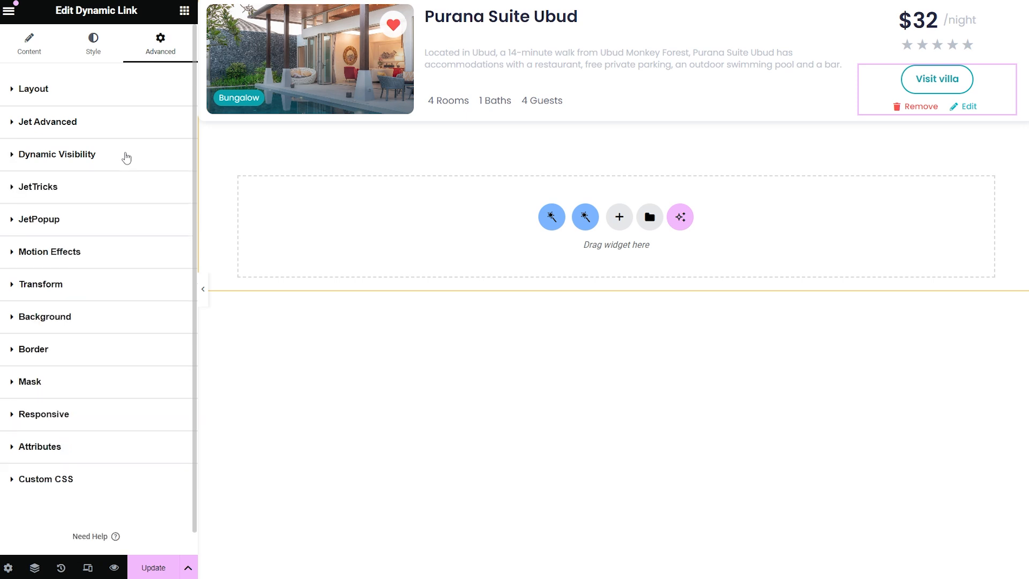
pyautogui.click(38, 187)
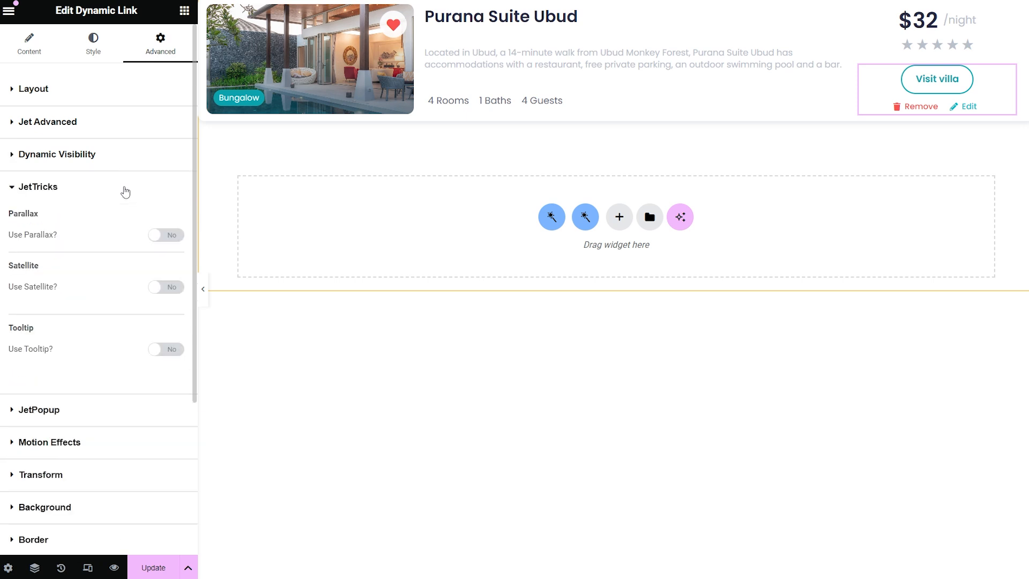
pyautogui.click(38, 187)
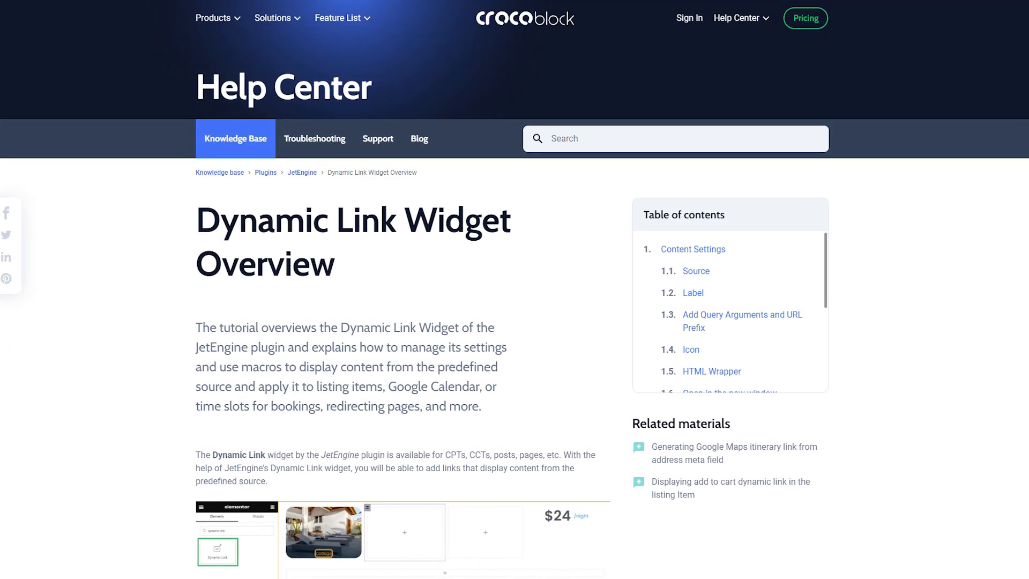
# - Scroll the Dynamic Link Widget Overview article to its introduction and table of contents
pyautogui.scroll(-3)
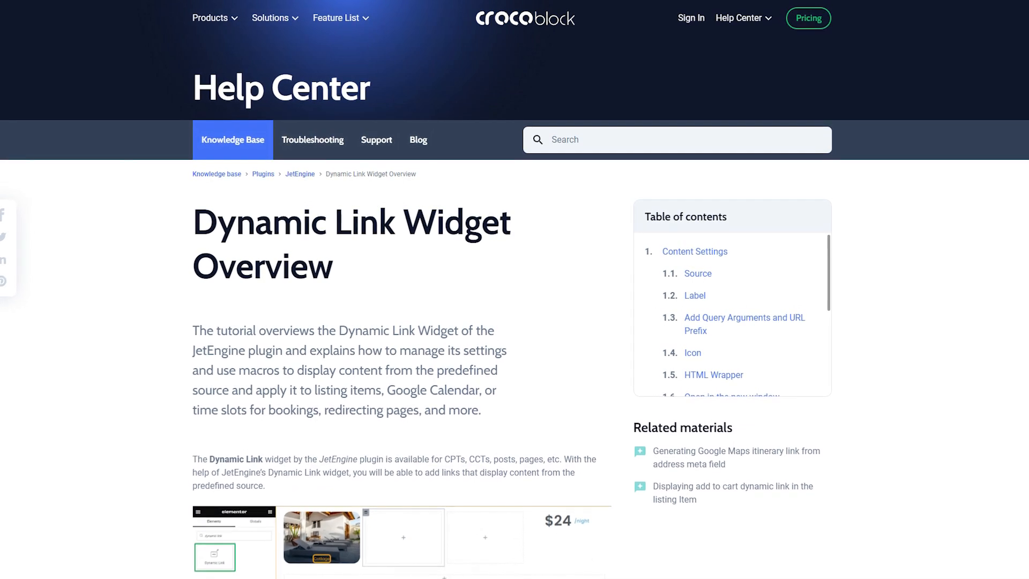